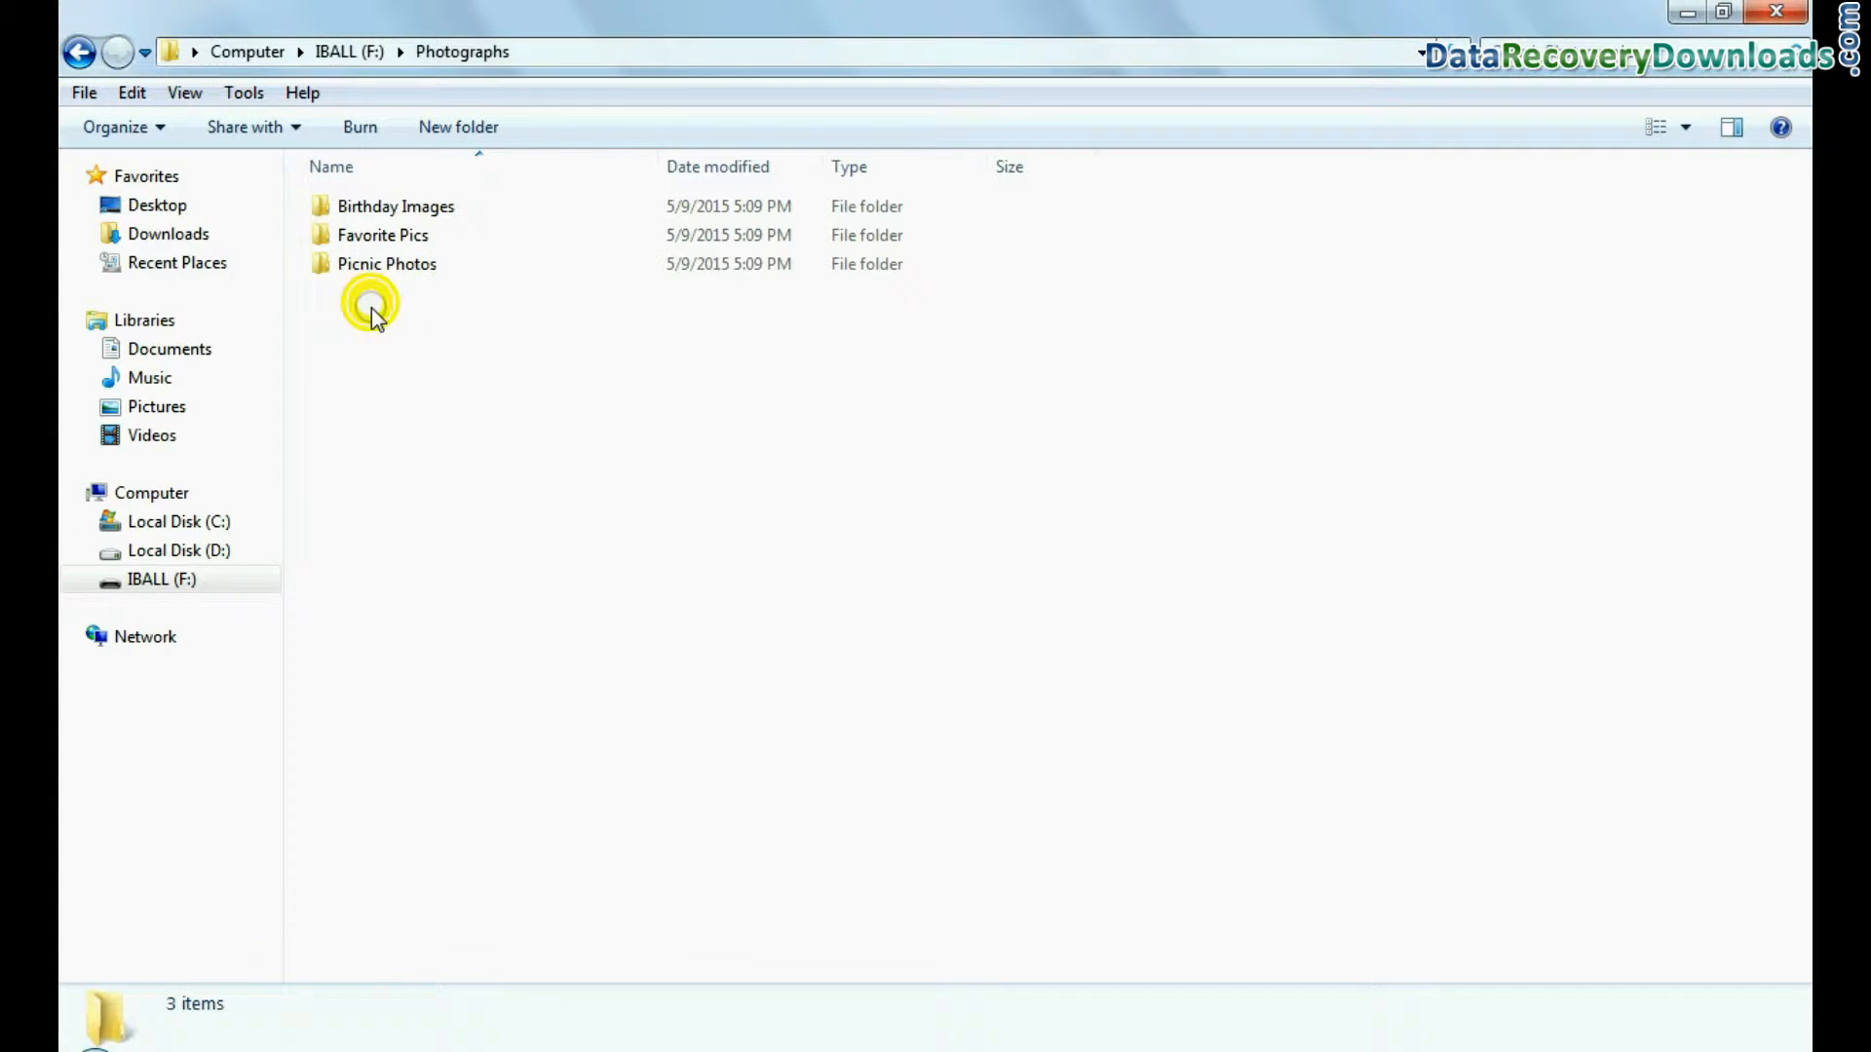
# Step: Permanently delete the five folders at the root of the IBALL (F:) pen drive
pyautogui.click(78, 50)
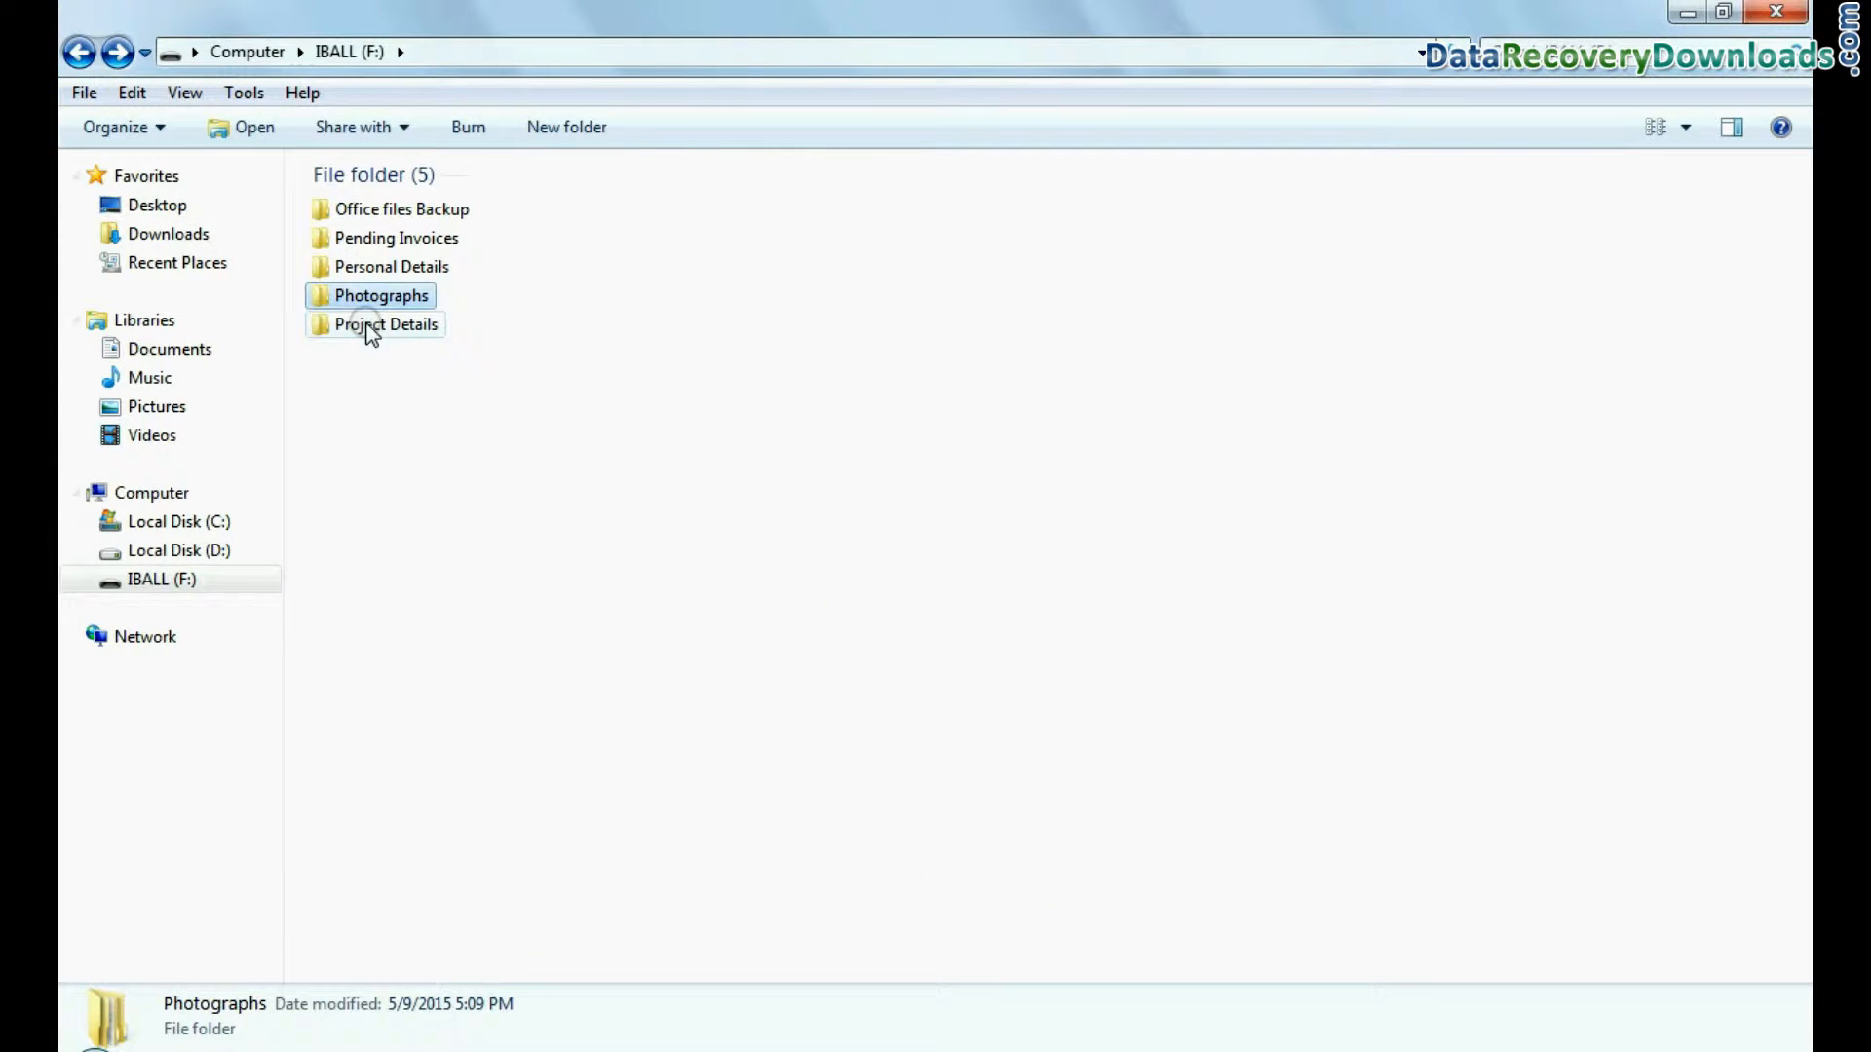
pyautogui.press('Delete')
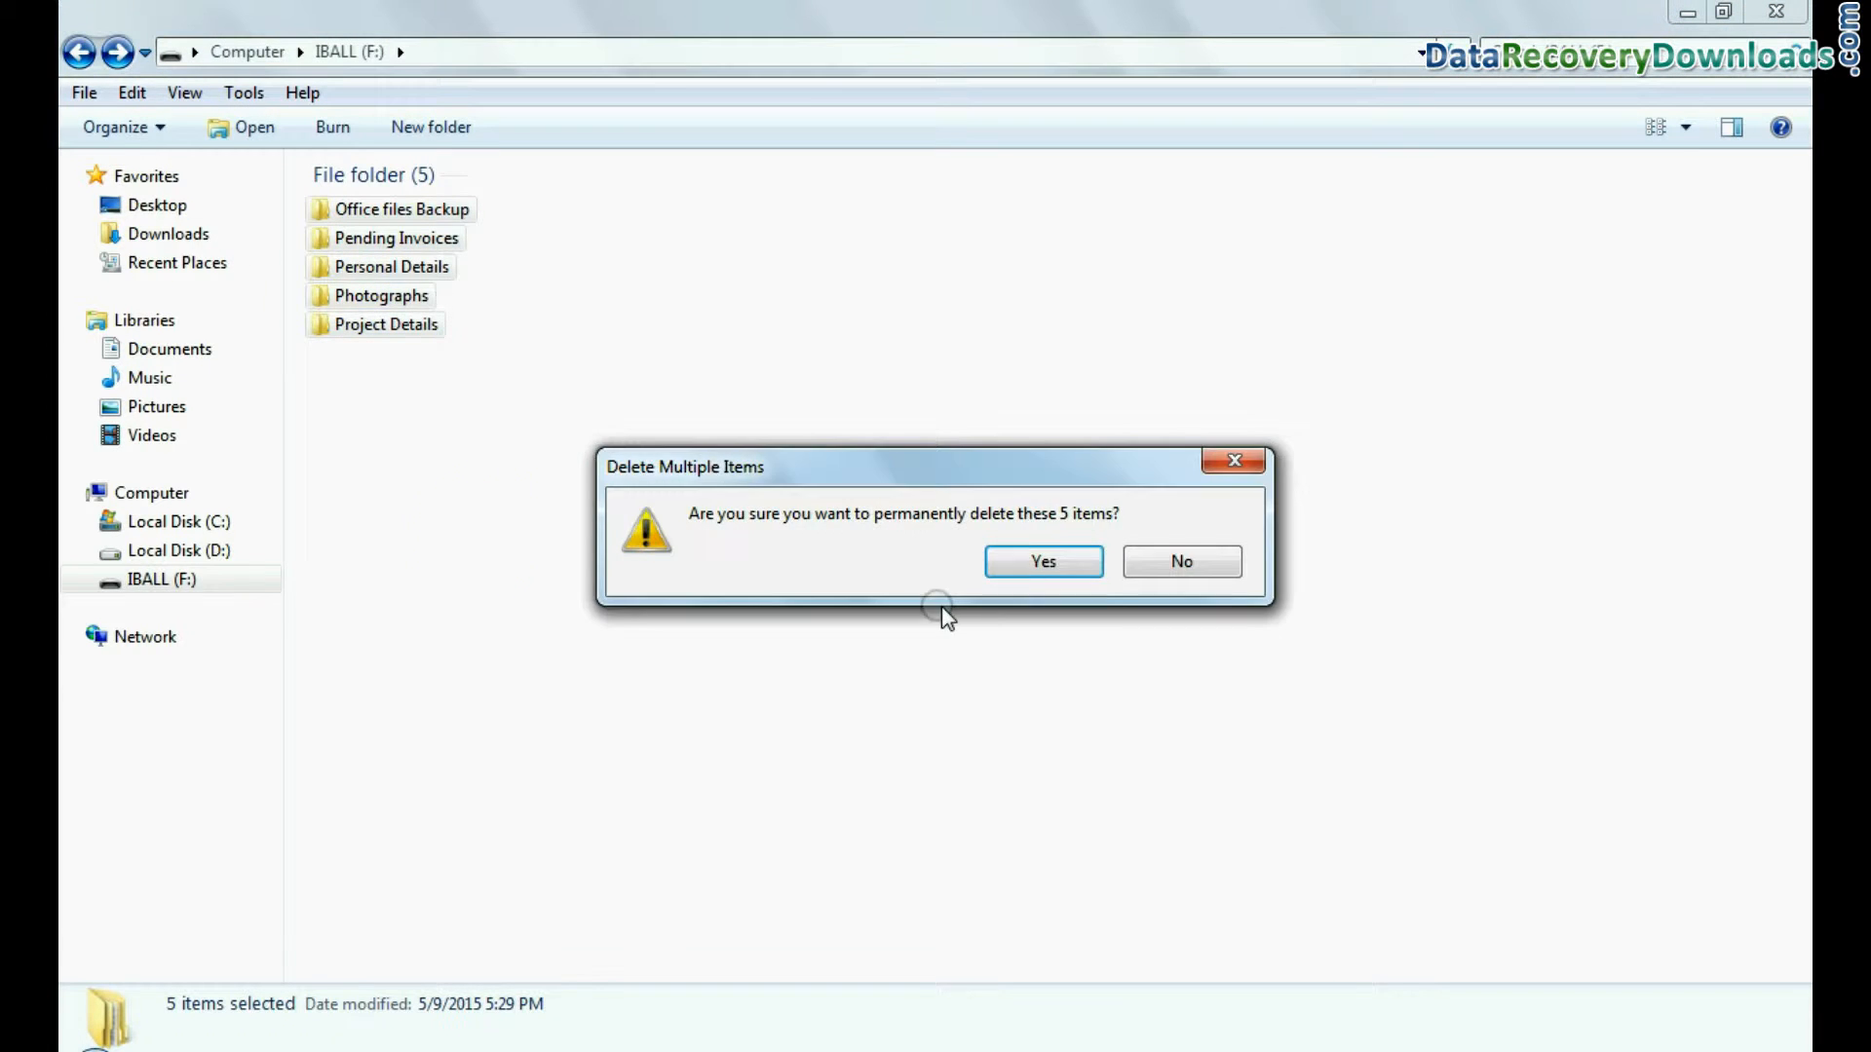
pyautogui.click(1040, 561)
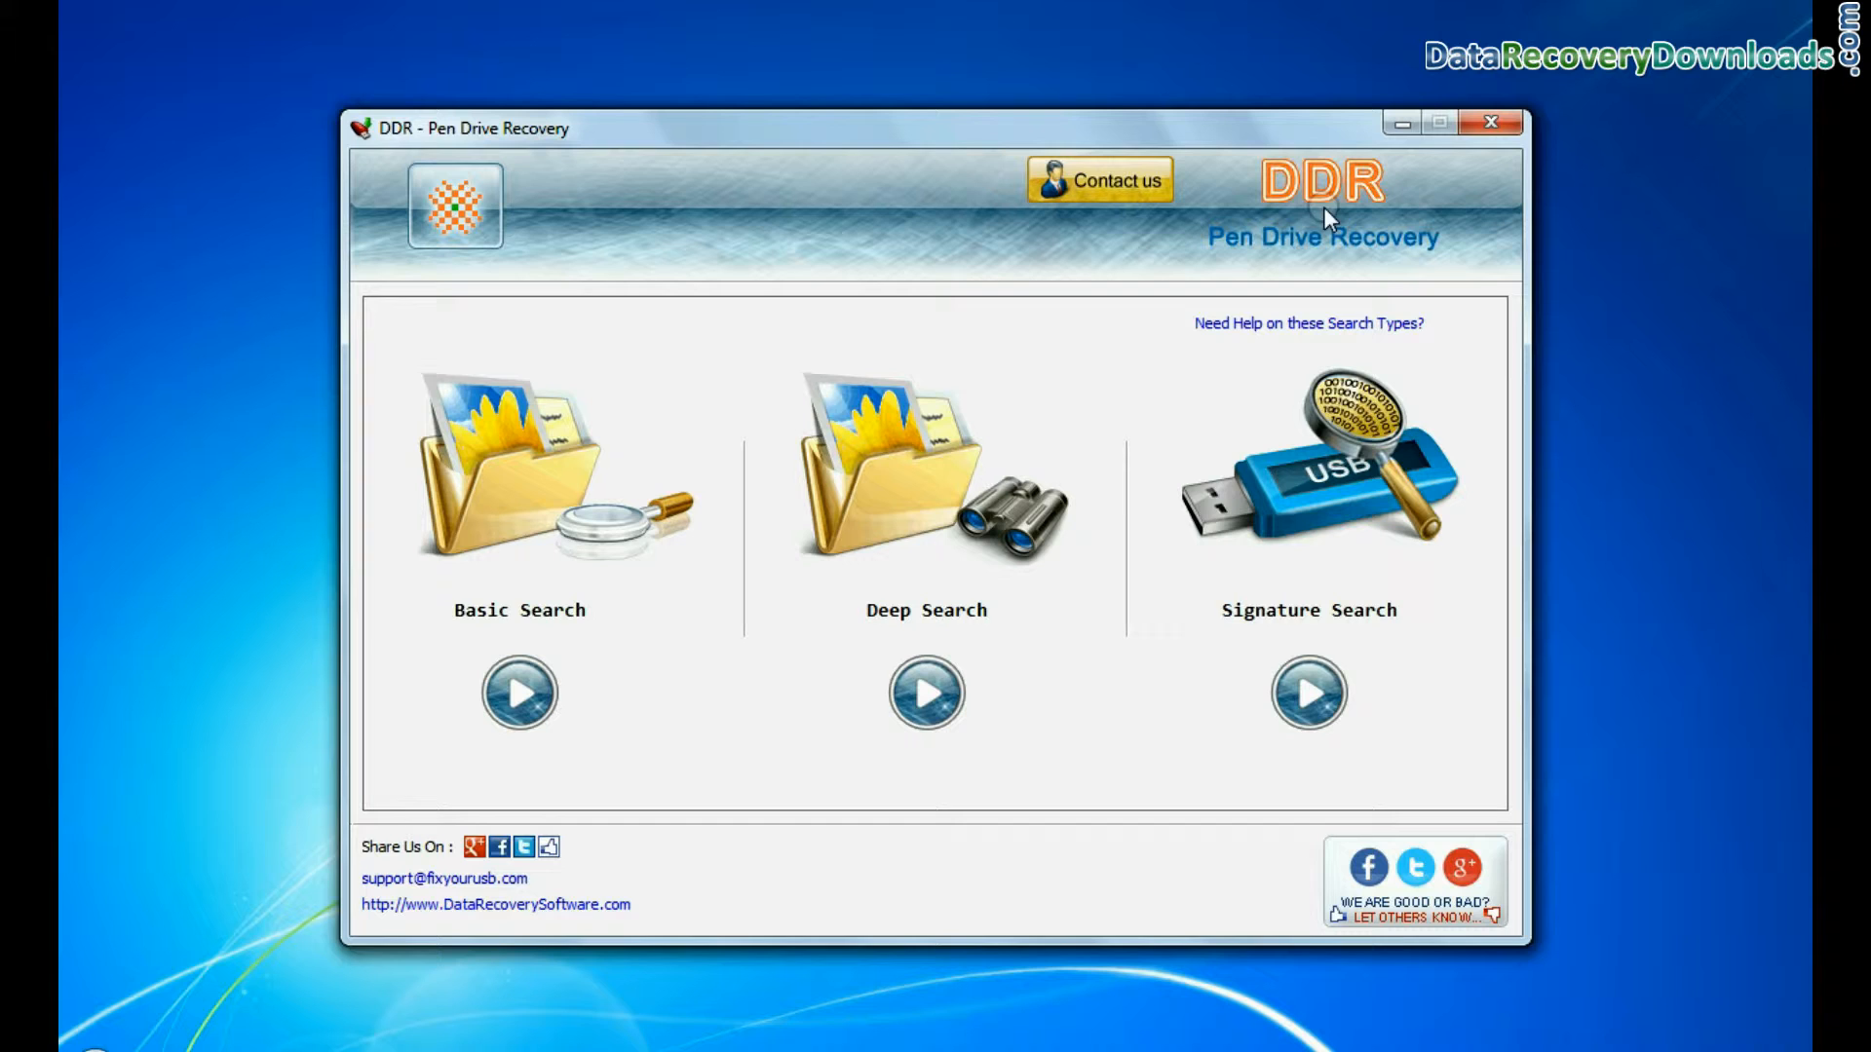
pyautogui.moveTo(1466, 253)
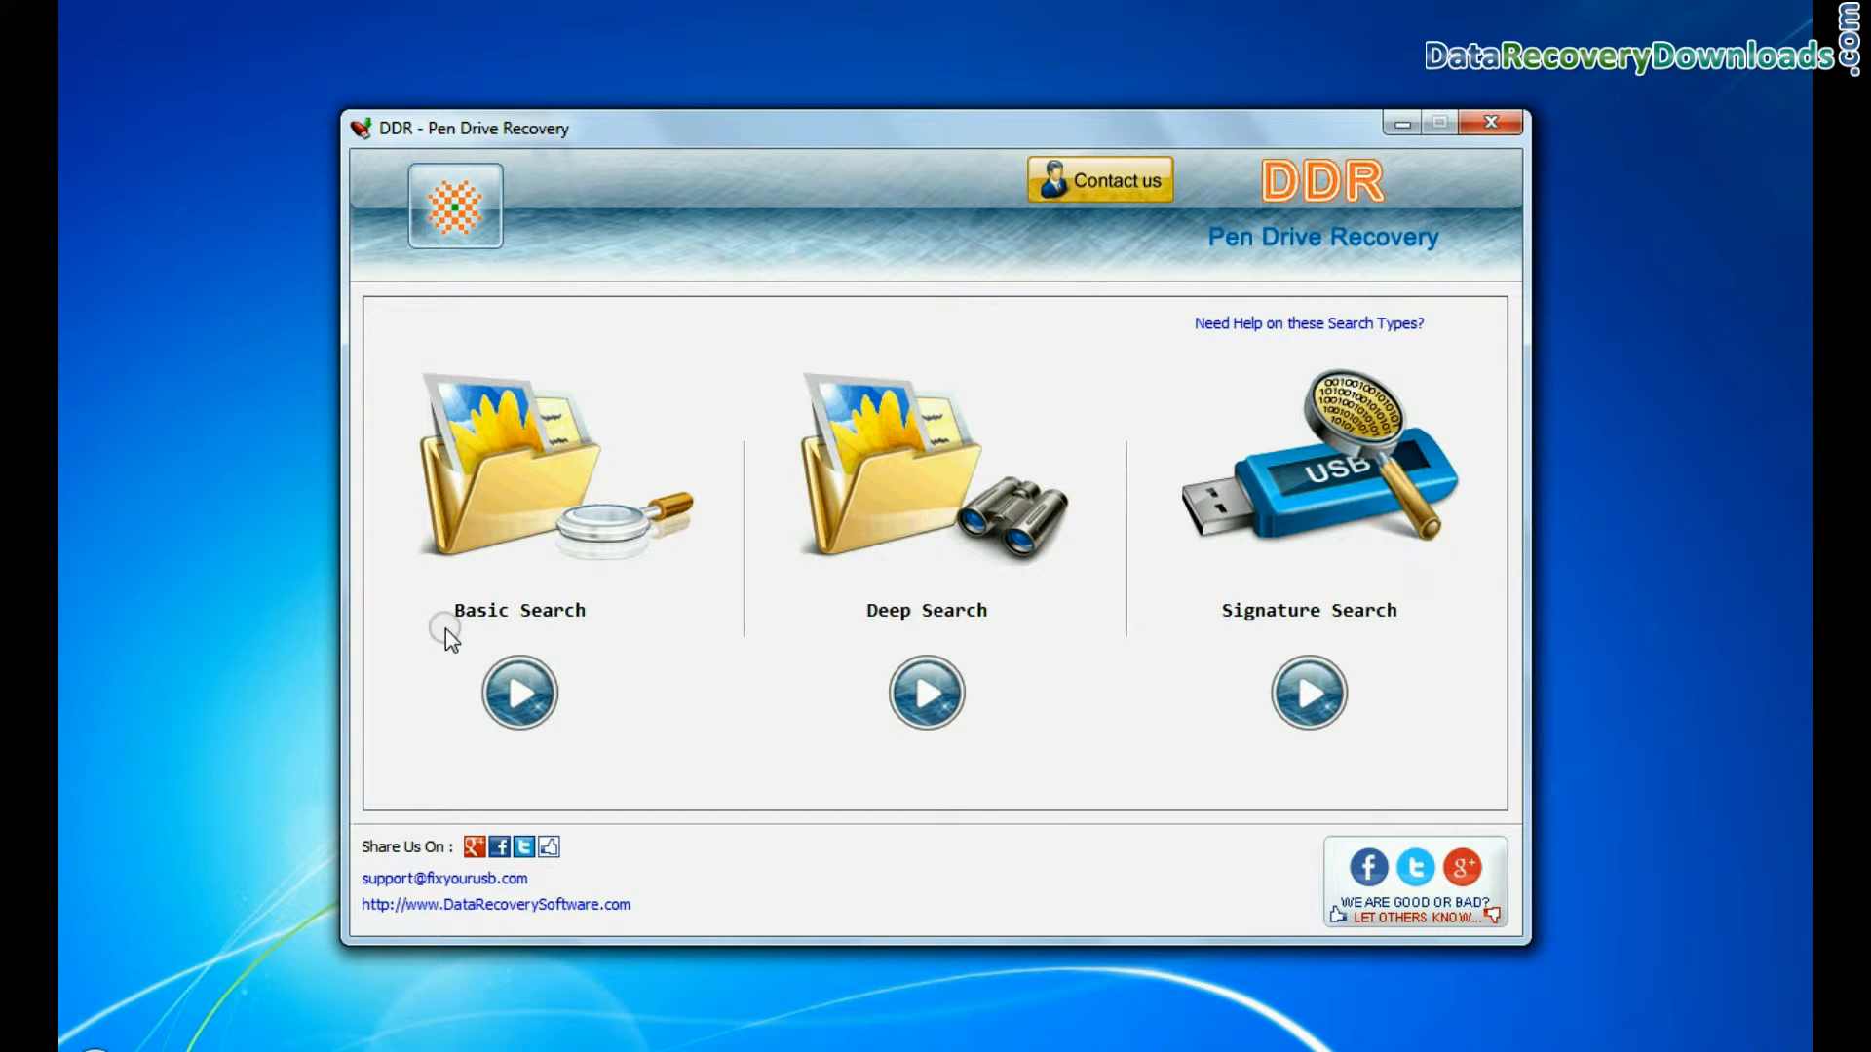
pyautogui.moveTo(1107, 645)
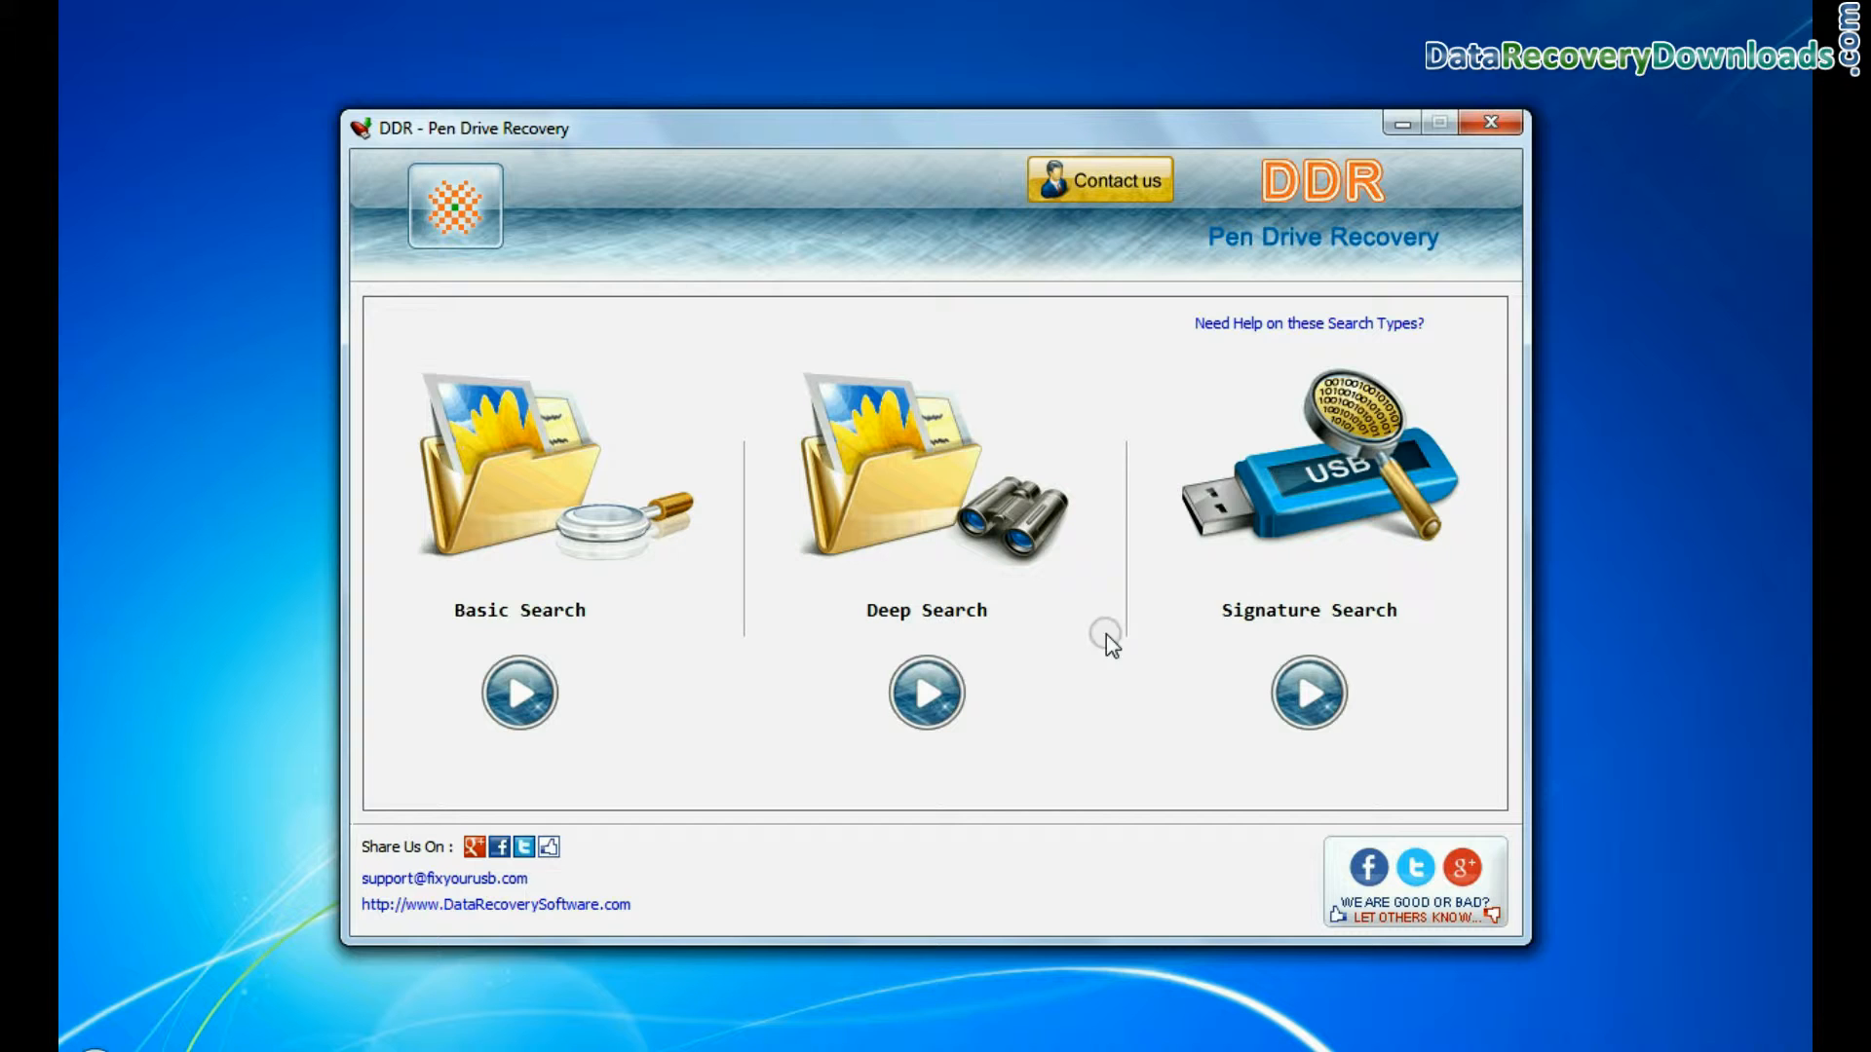
pyautogui.moveTo(696, 633)
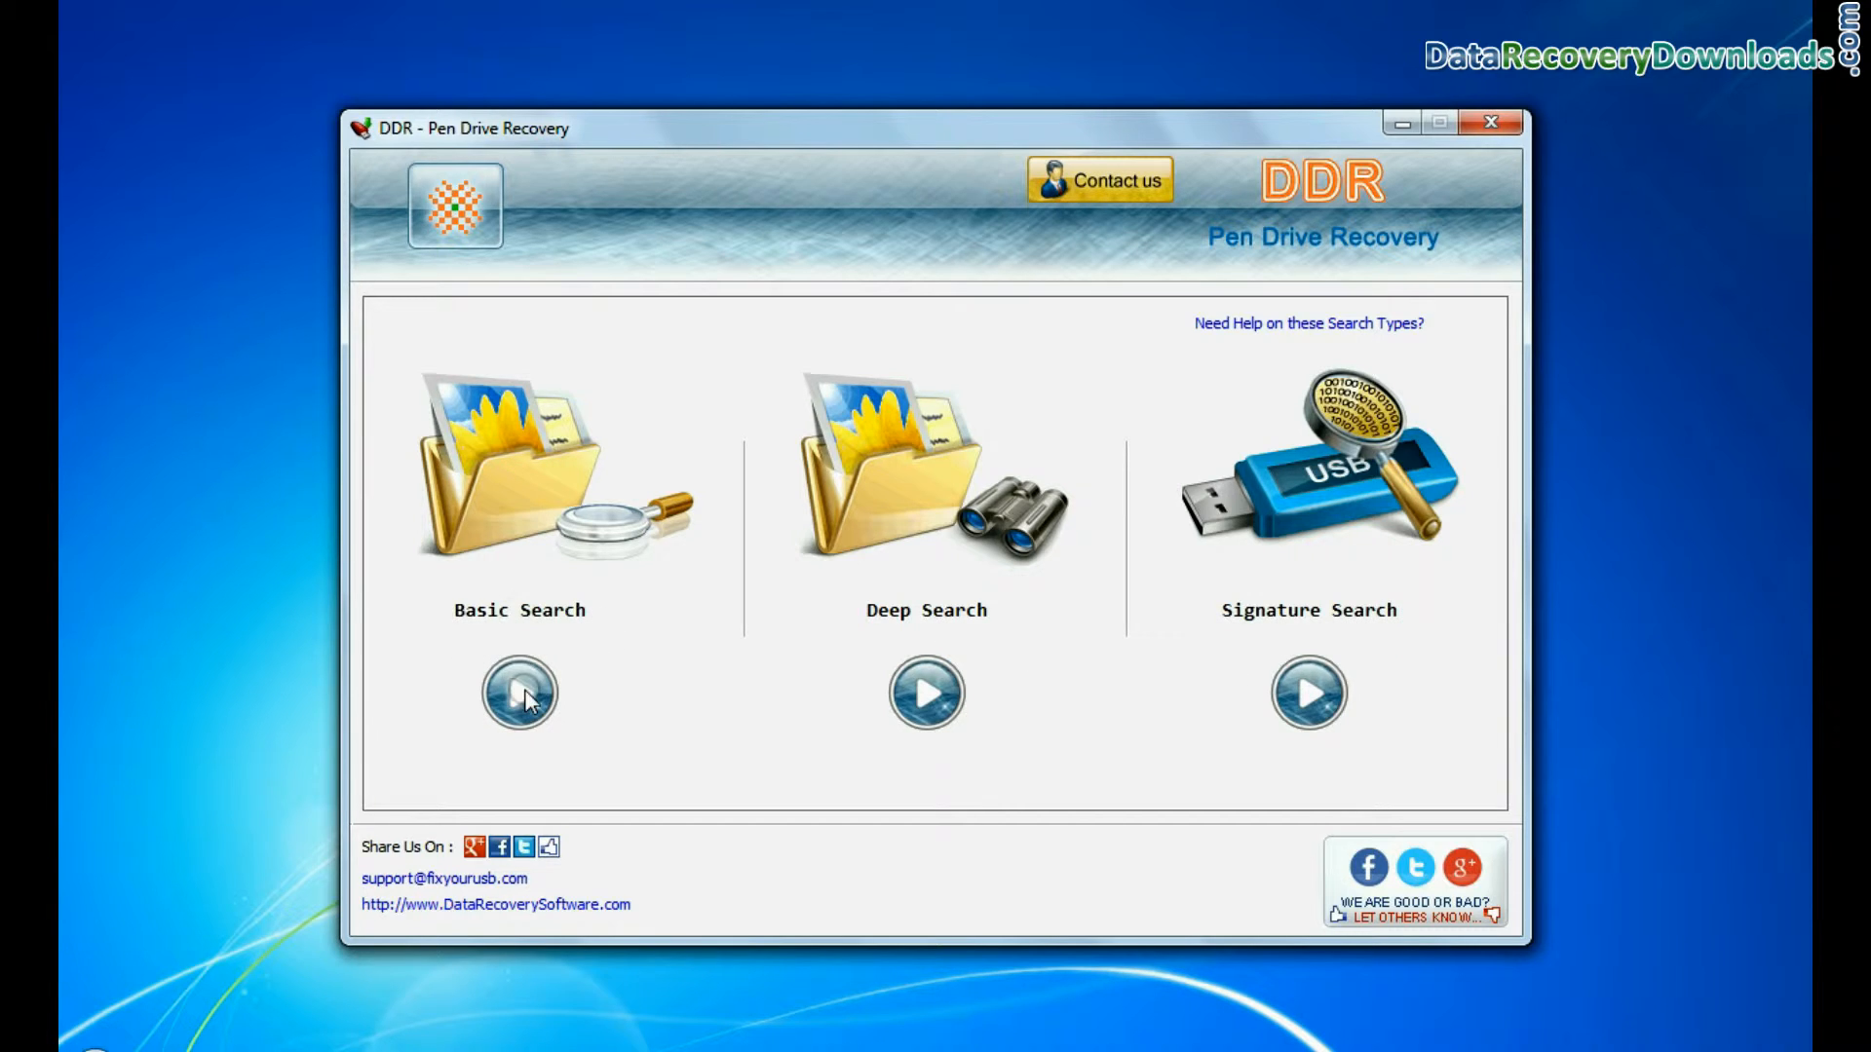
pyautogui.click(518, 693)
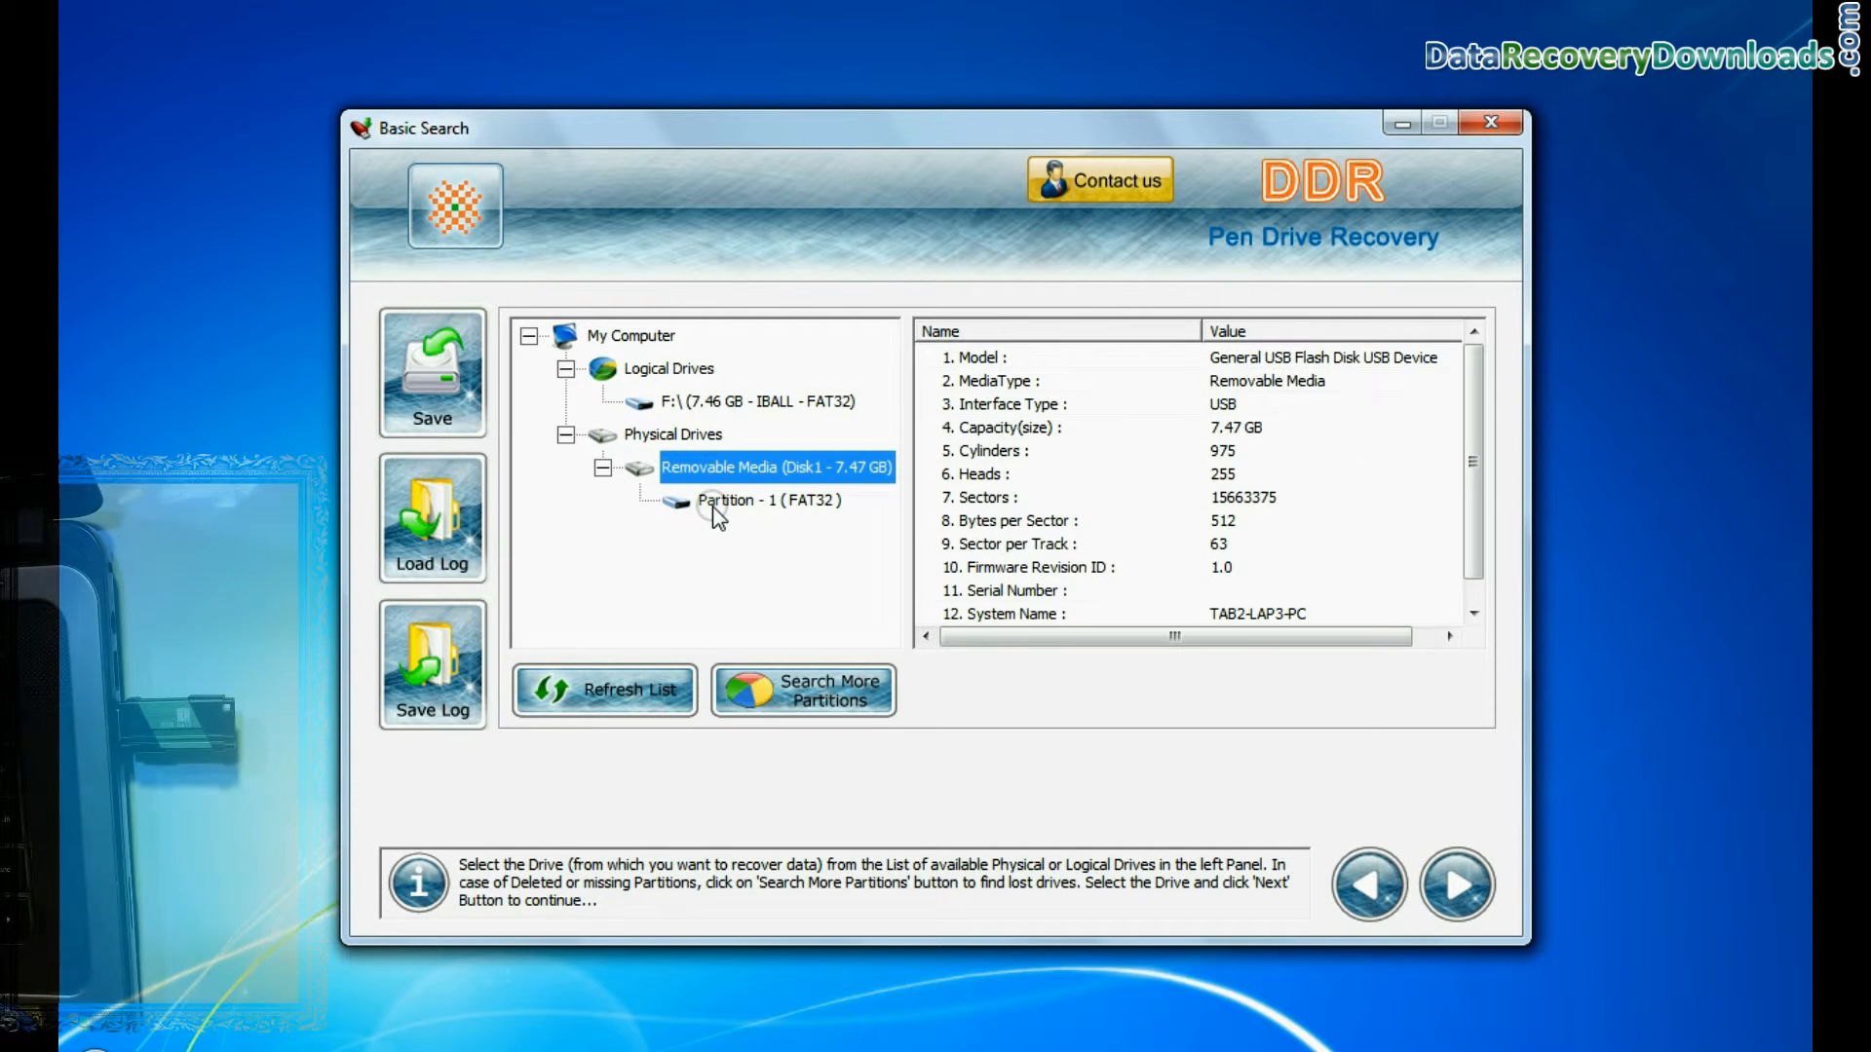
pyautogui.click(1458, 885)
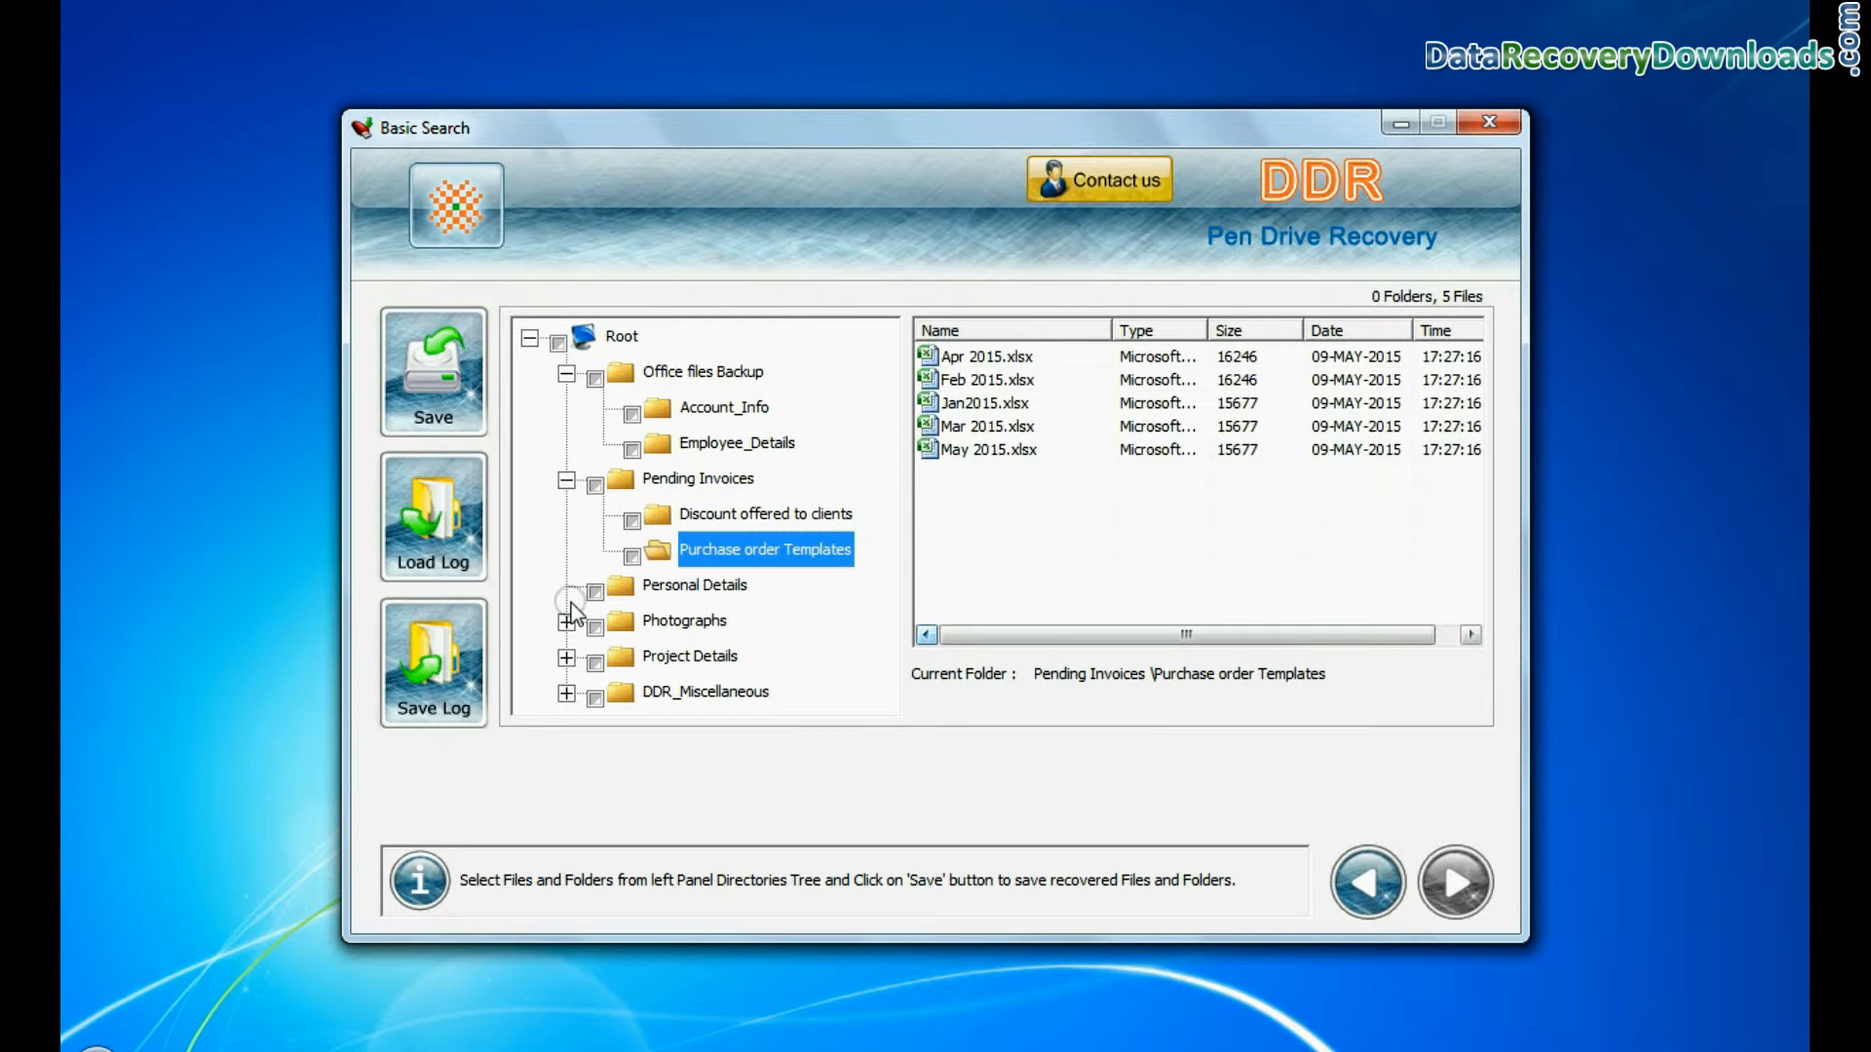
pyautogui.click(567, 620)
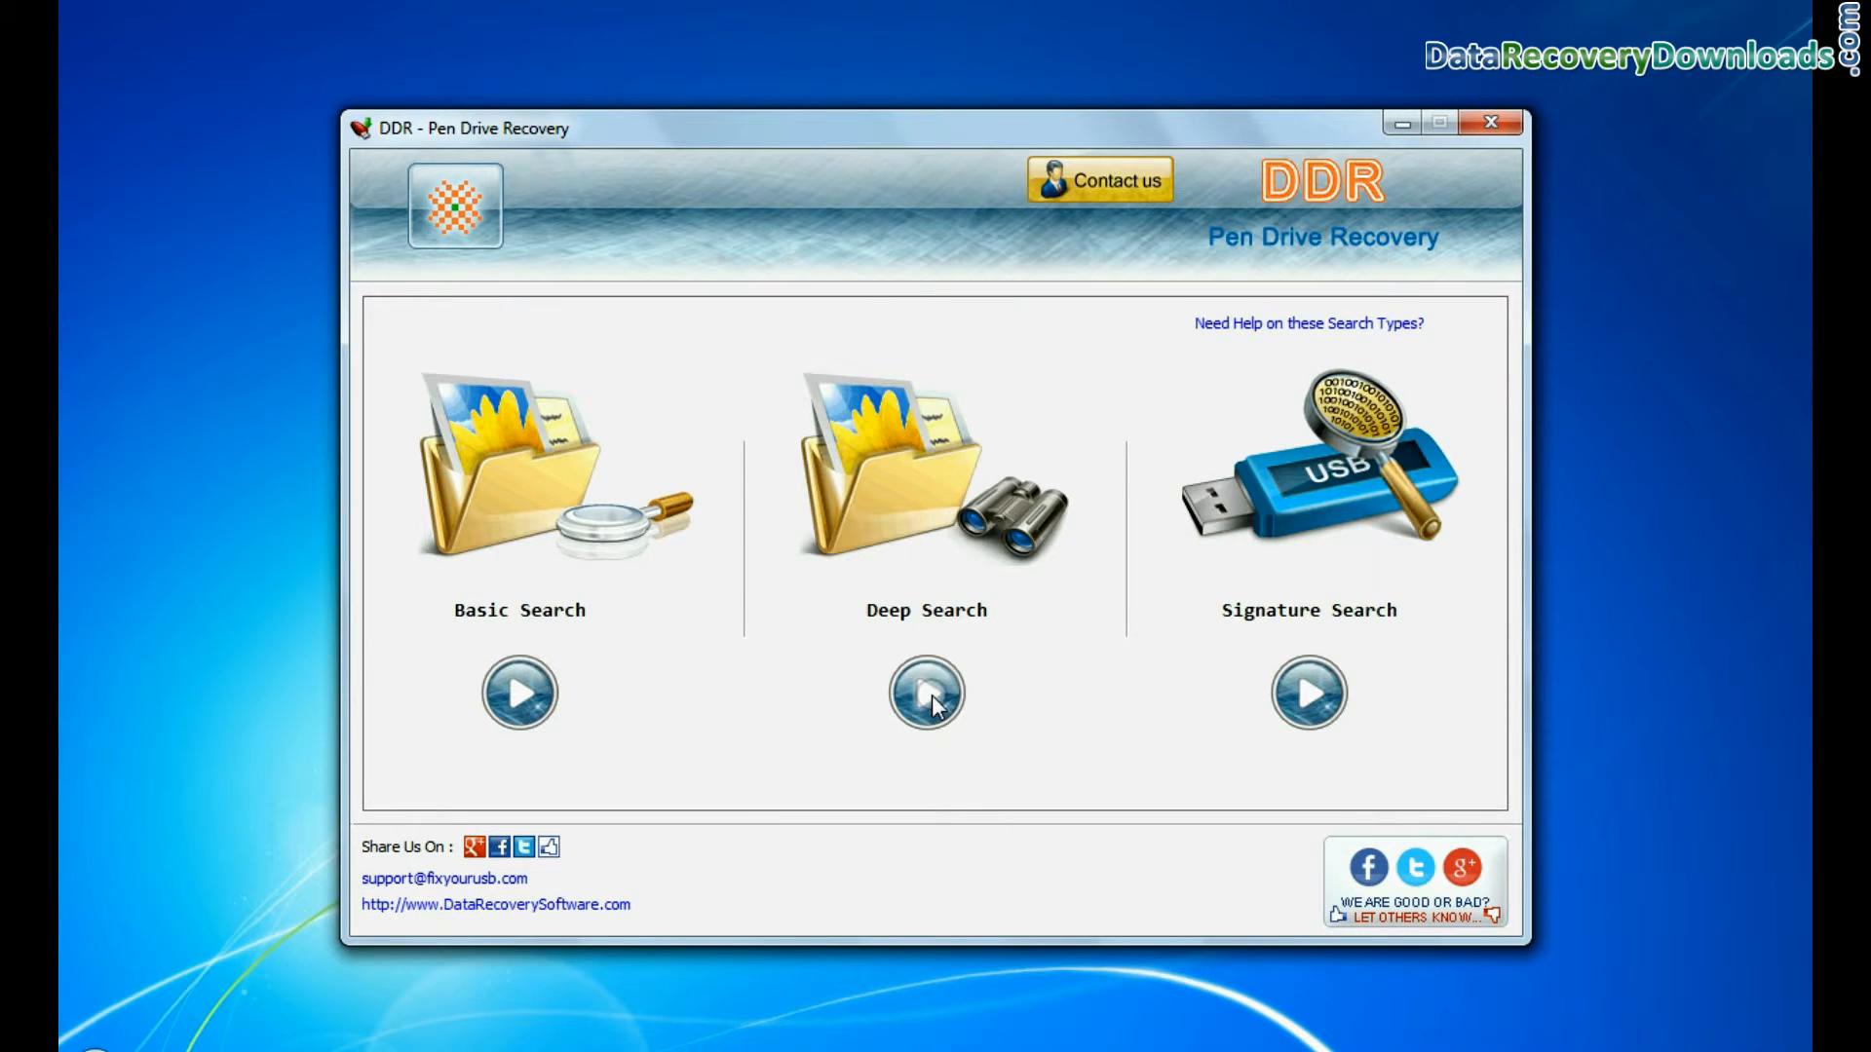
# Step: Run a Deep Search on Partition 1 as FAT32 to recover the deleted folder tree
pyautogui.click(924, 692)
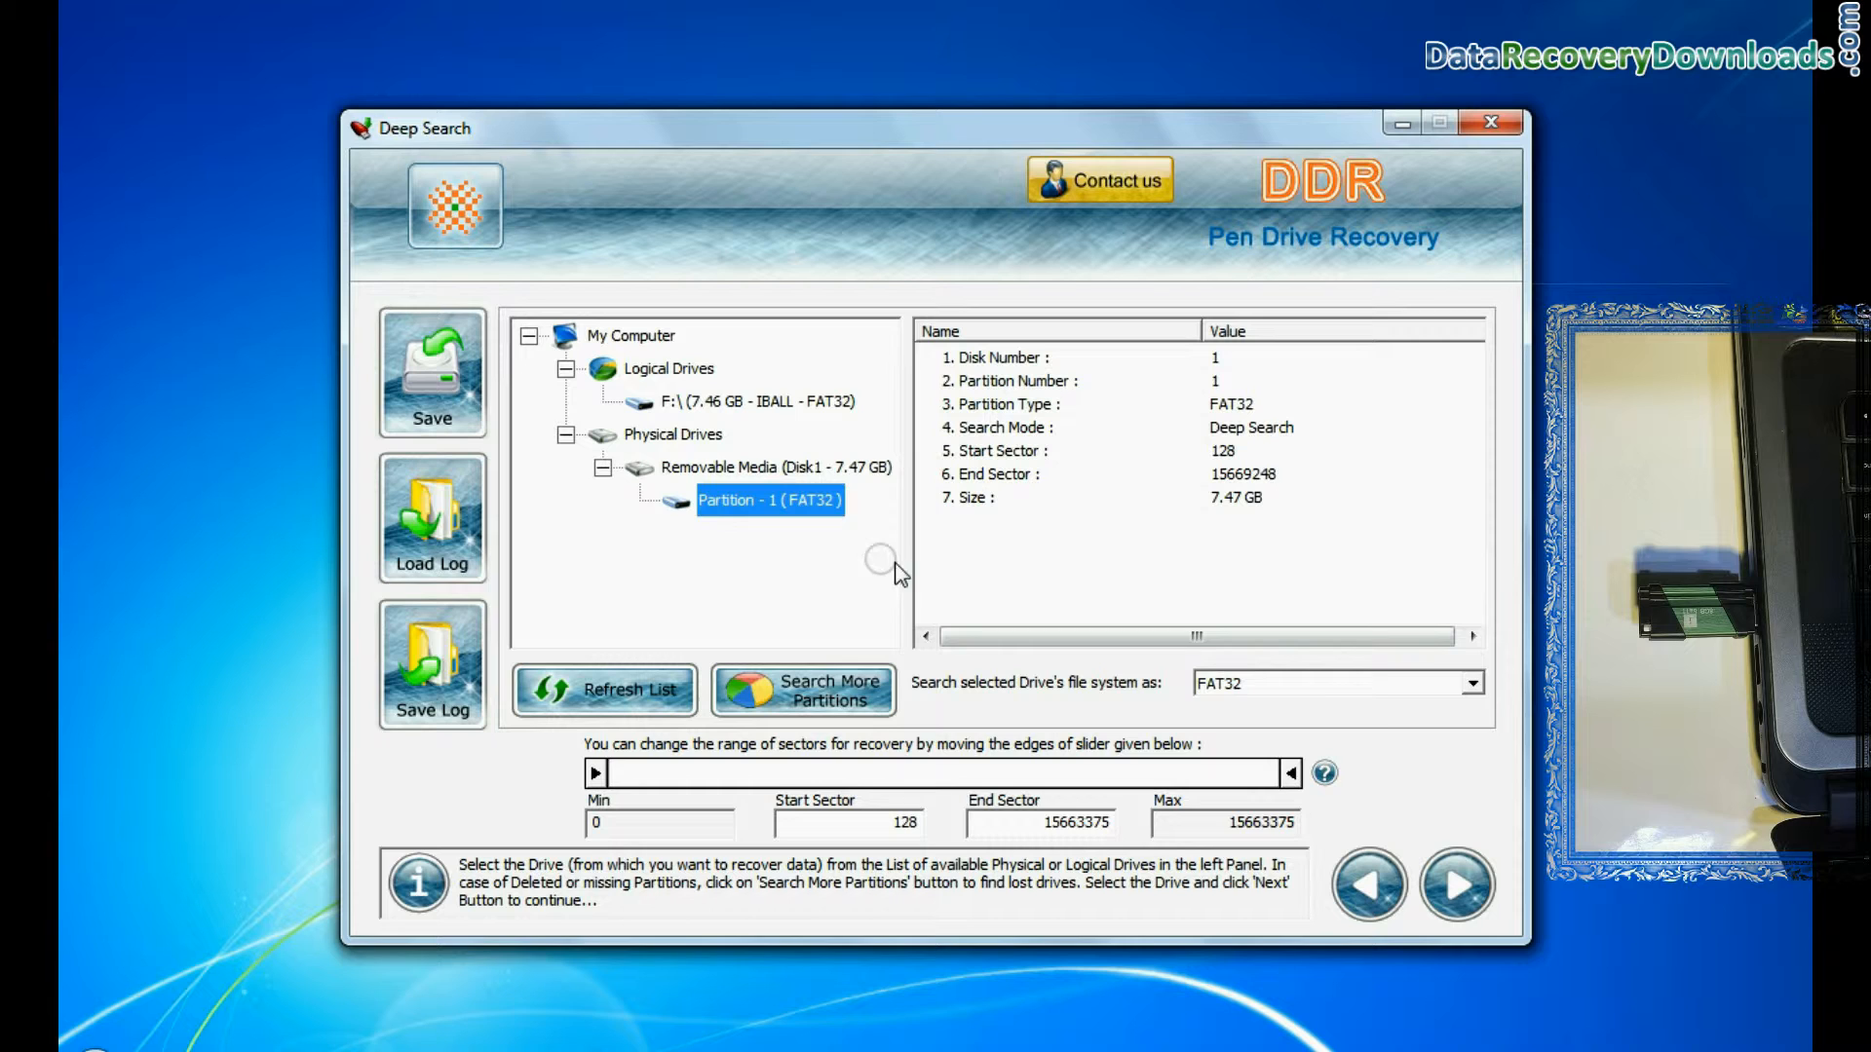
pyautogui.click(1471, 682)
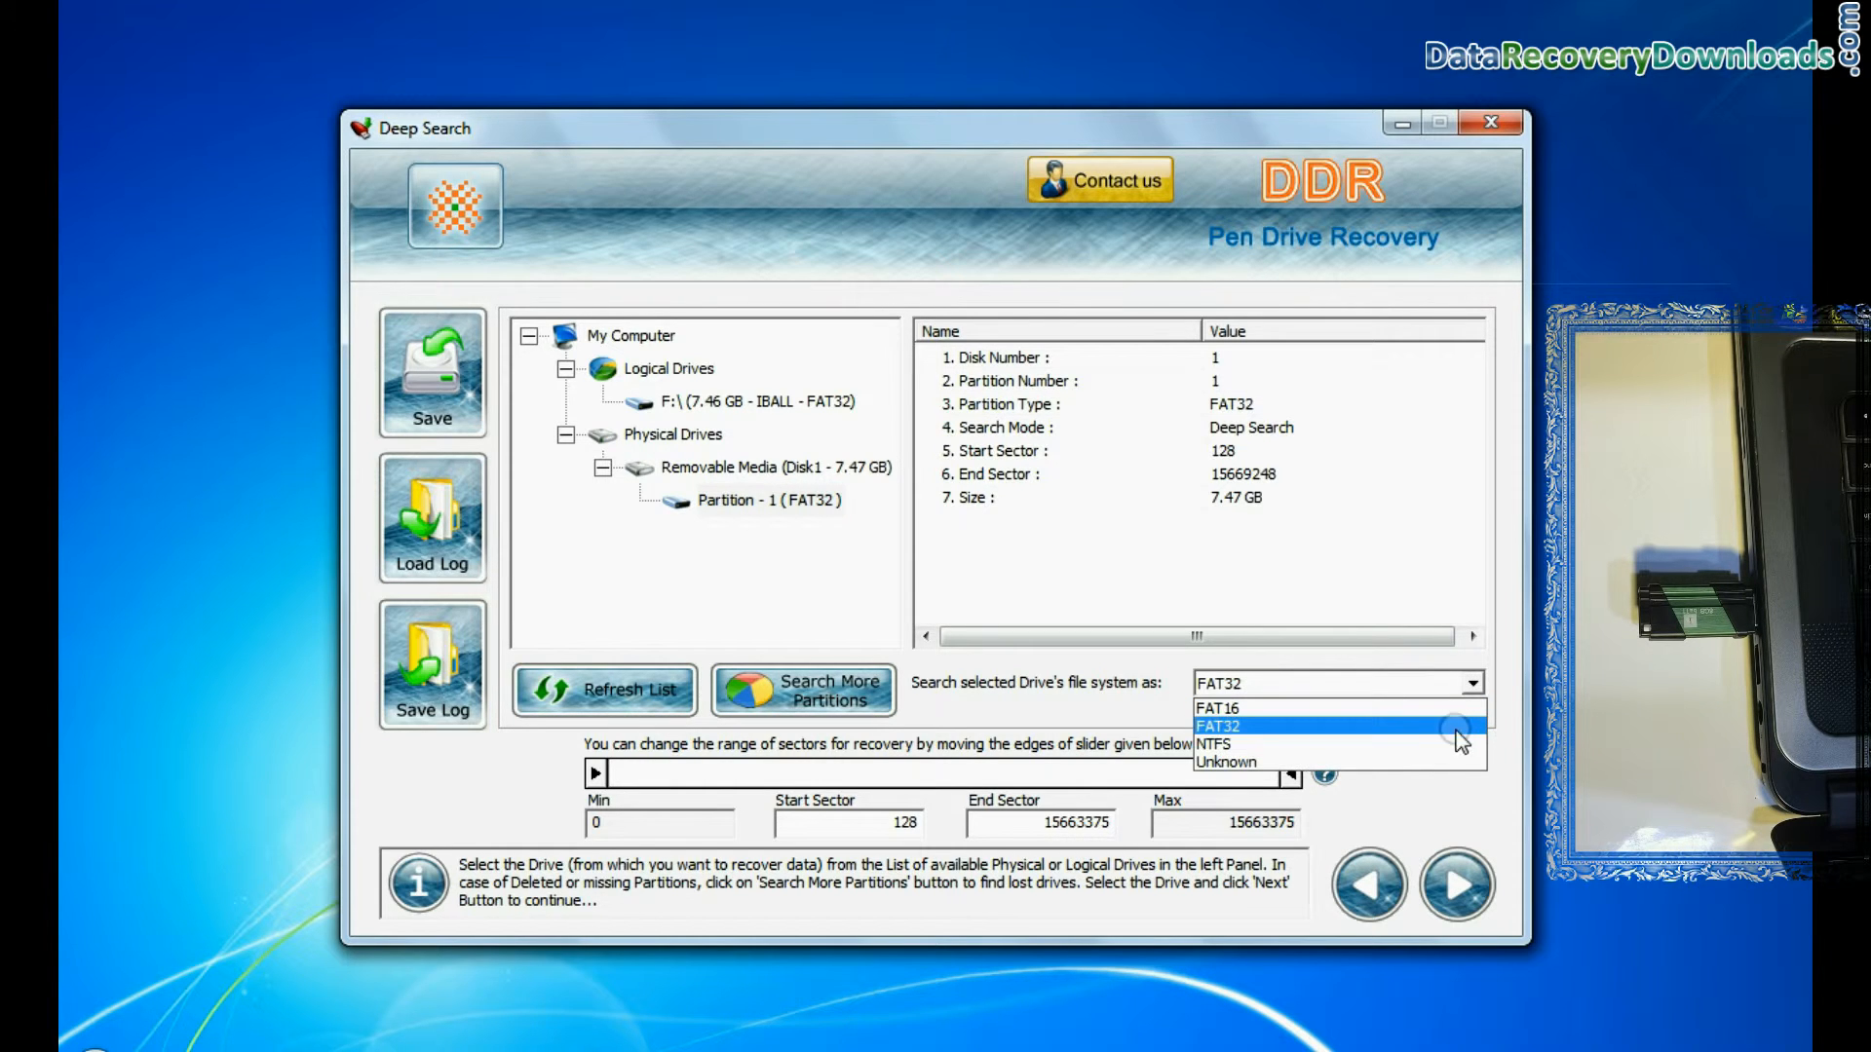
pyautogui.click(1218, 727)
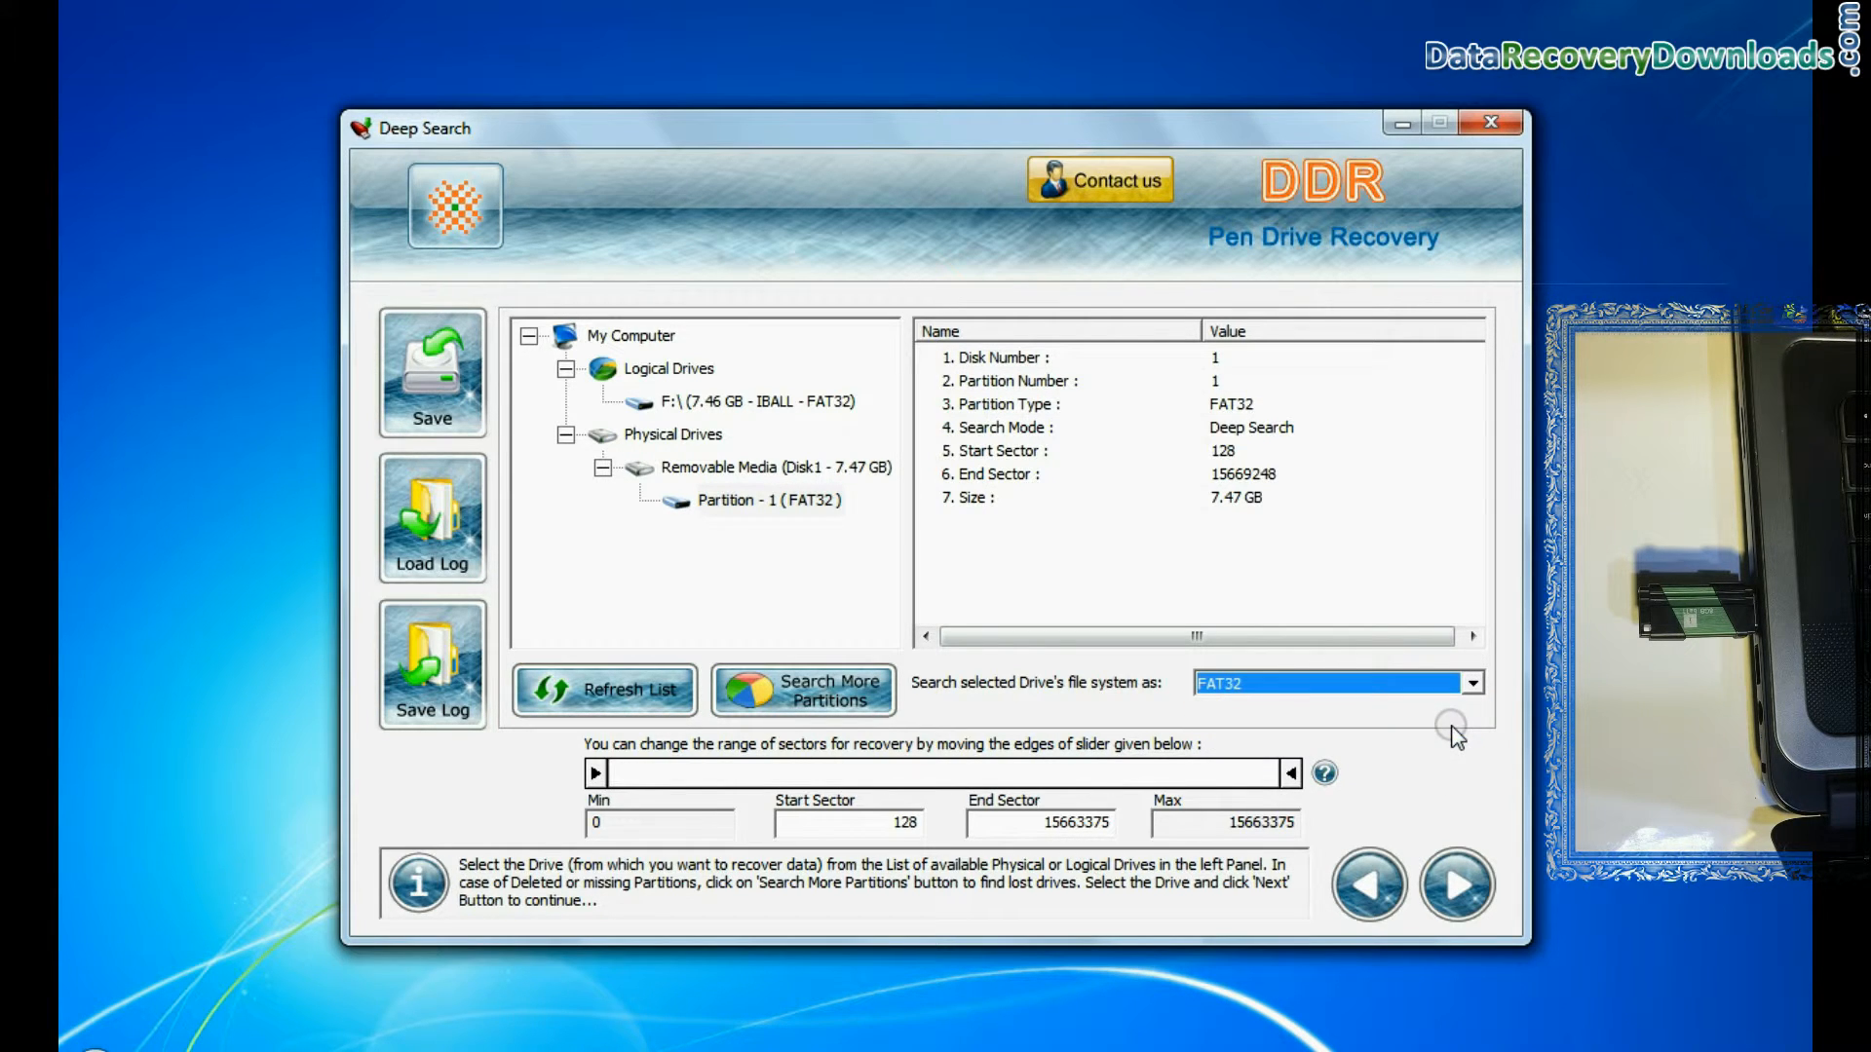
pyautogui.moveTo(1458, 883)
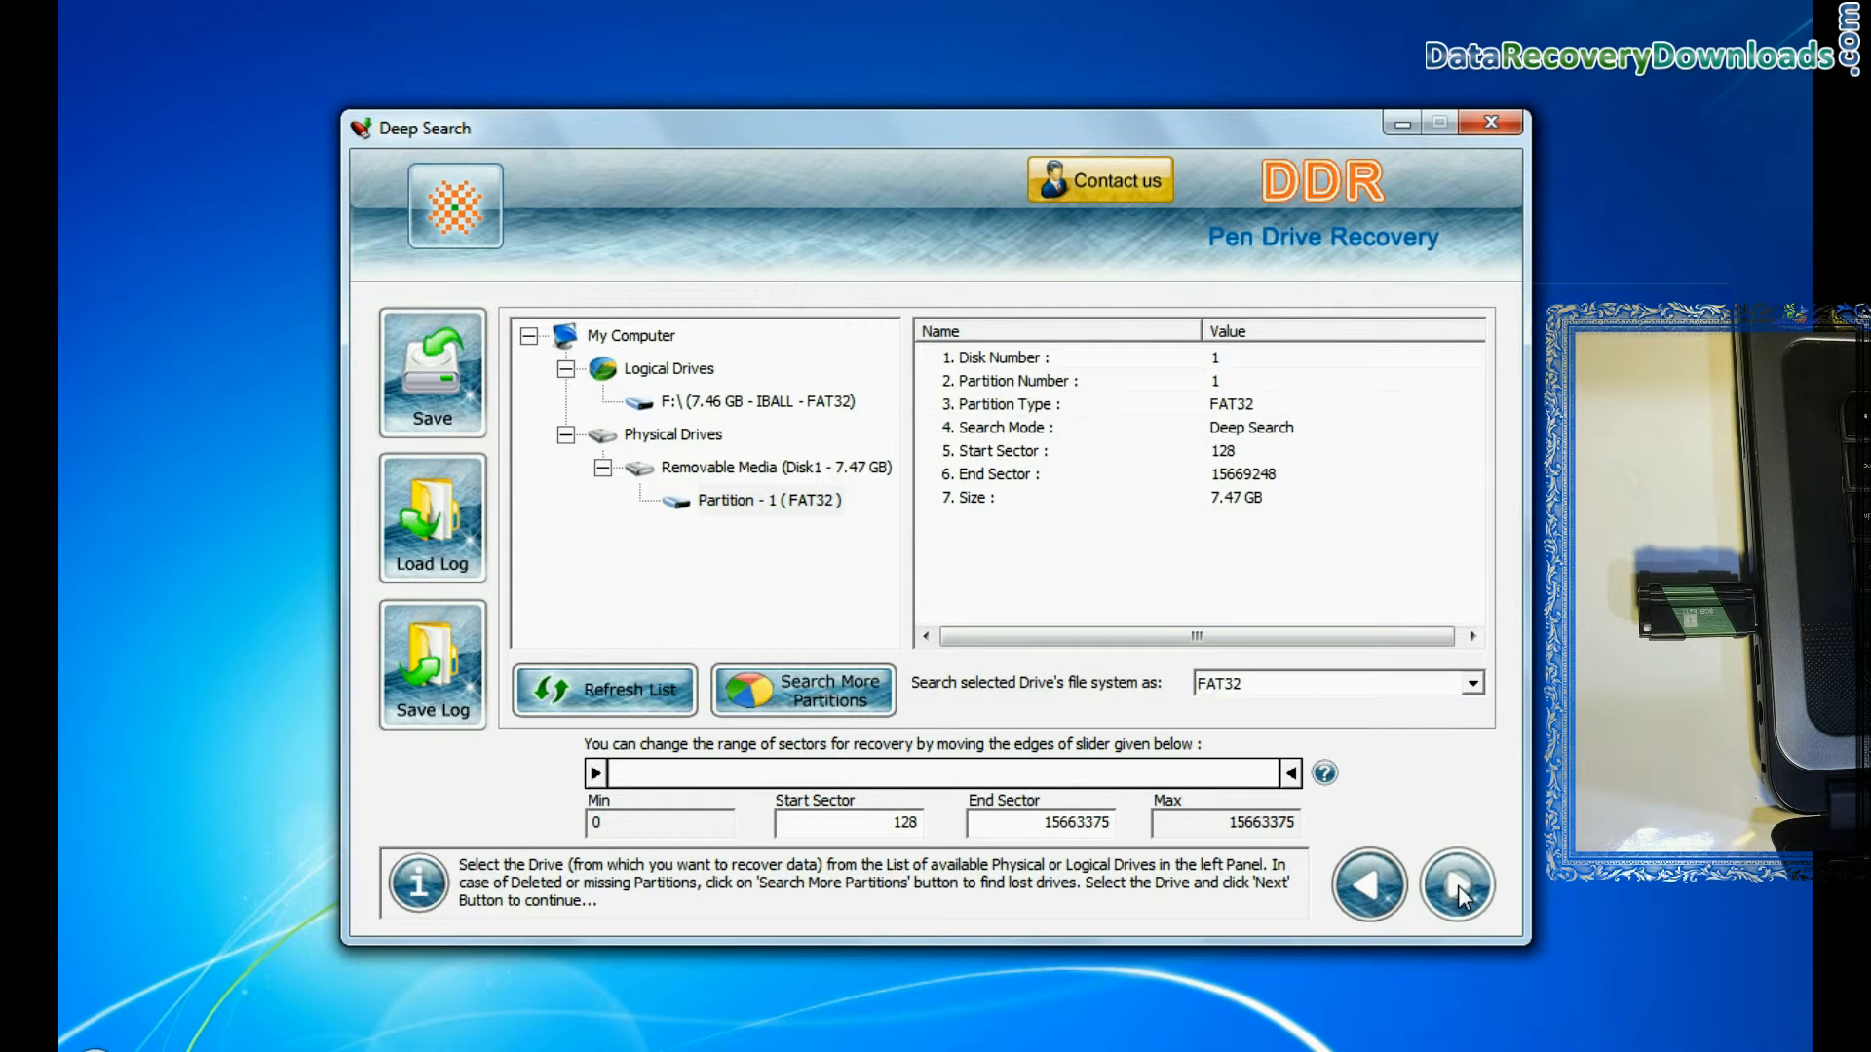
pyautogui.click(1455, 885)
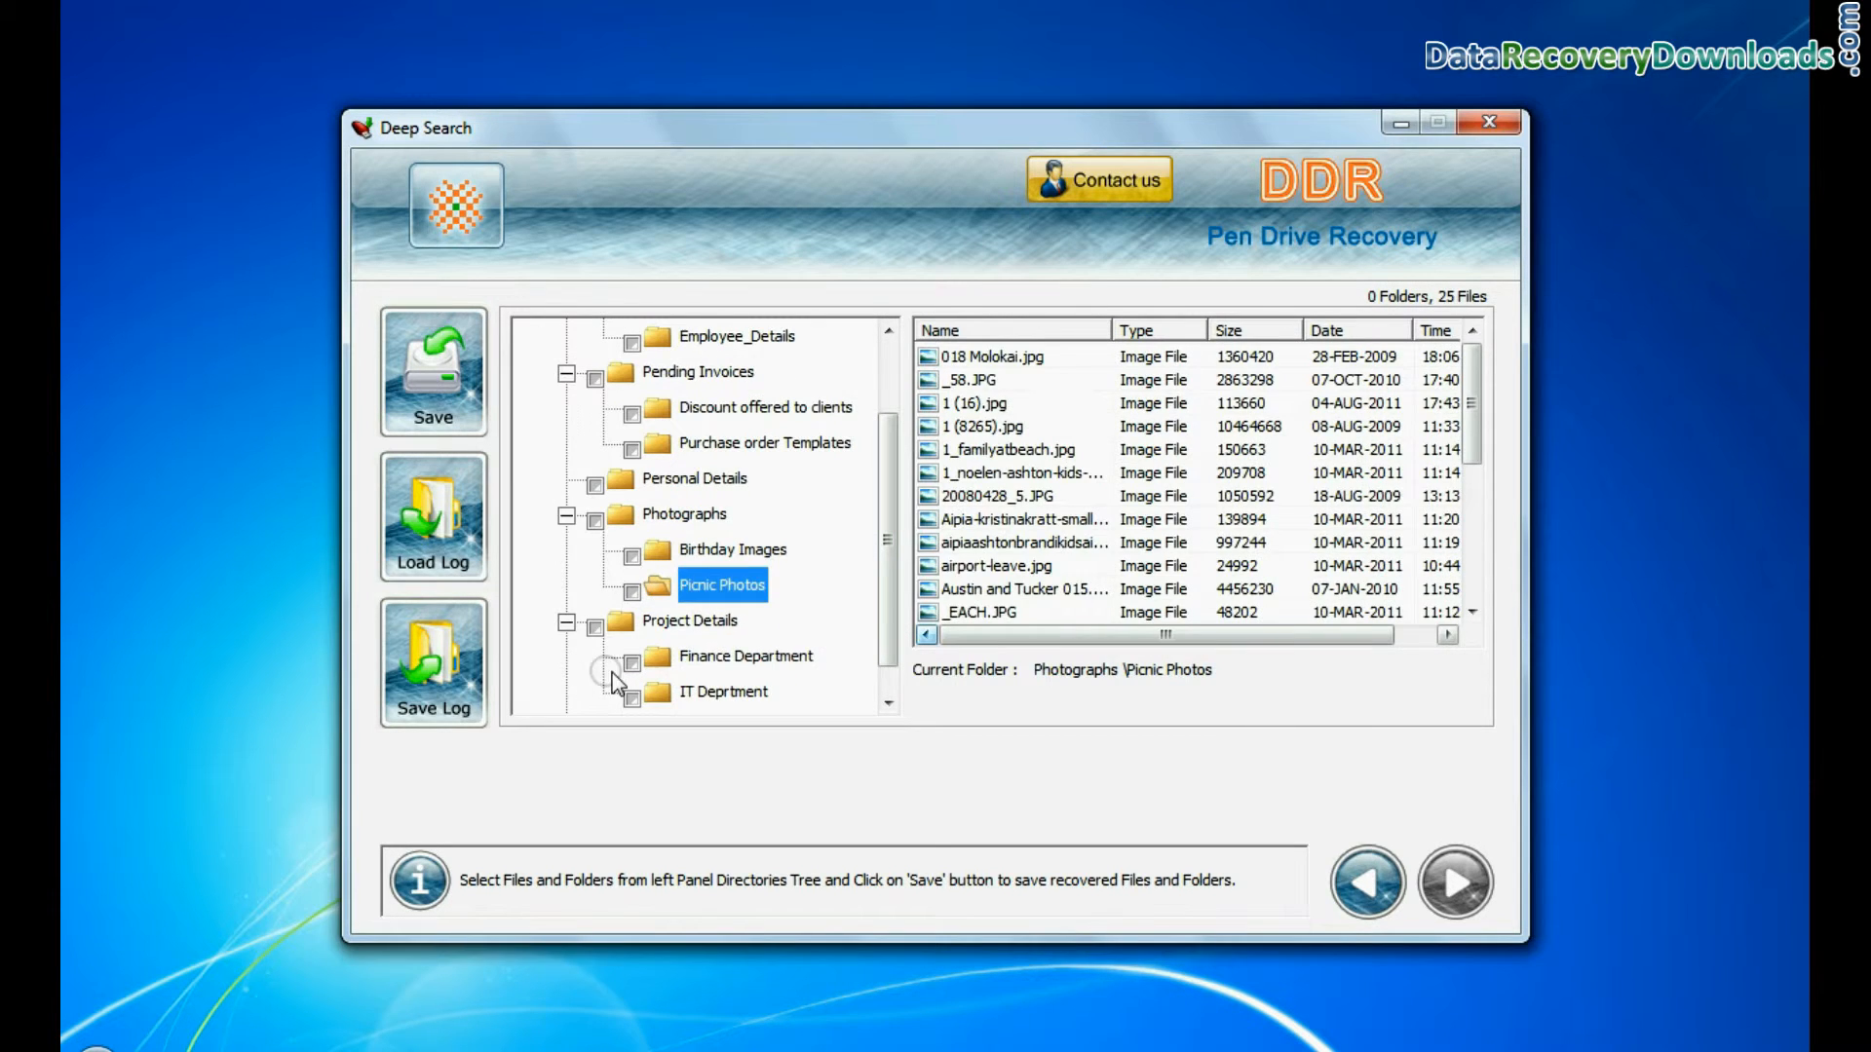
# Step: Review IT Deprtment, check the whole Root tree and save the Deep Search results
pyautogui.click(725, 691)
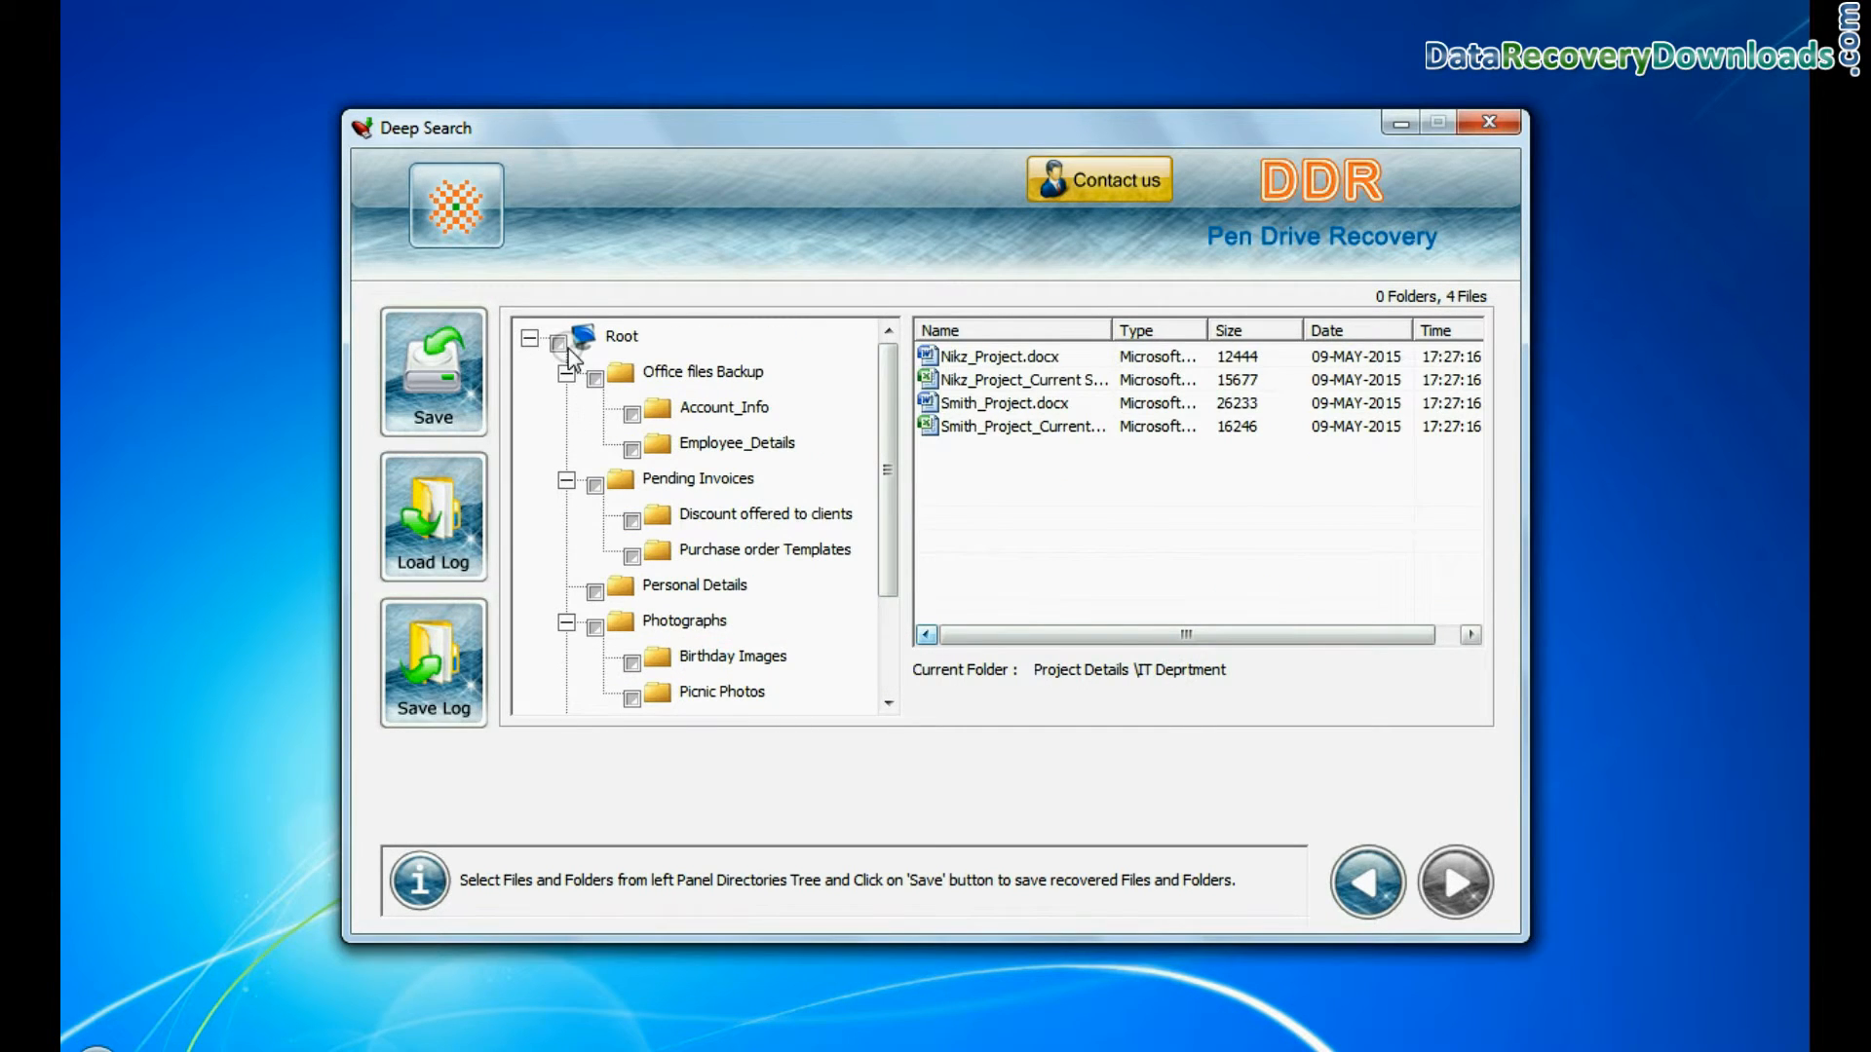
pyautogui.click(560, 339)
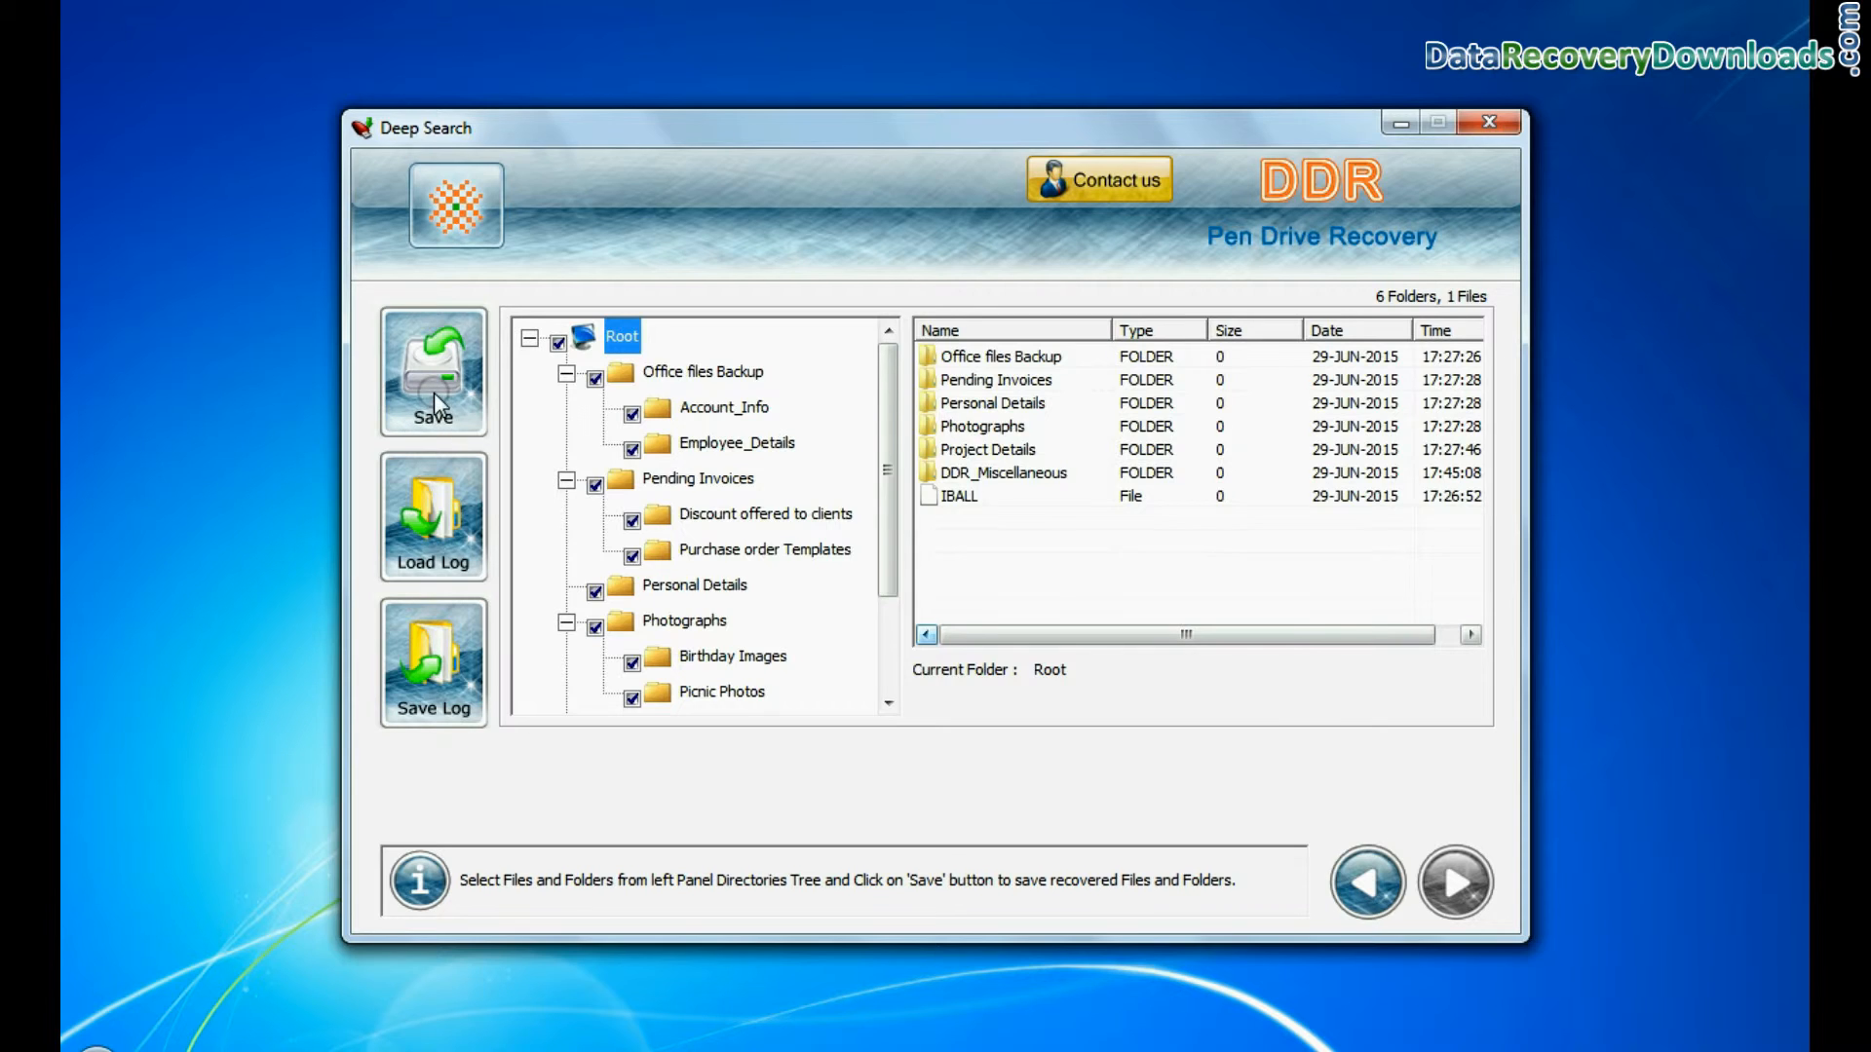
pyautogui.click(433, 370)
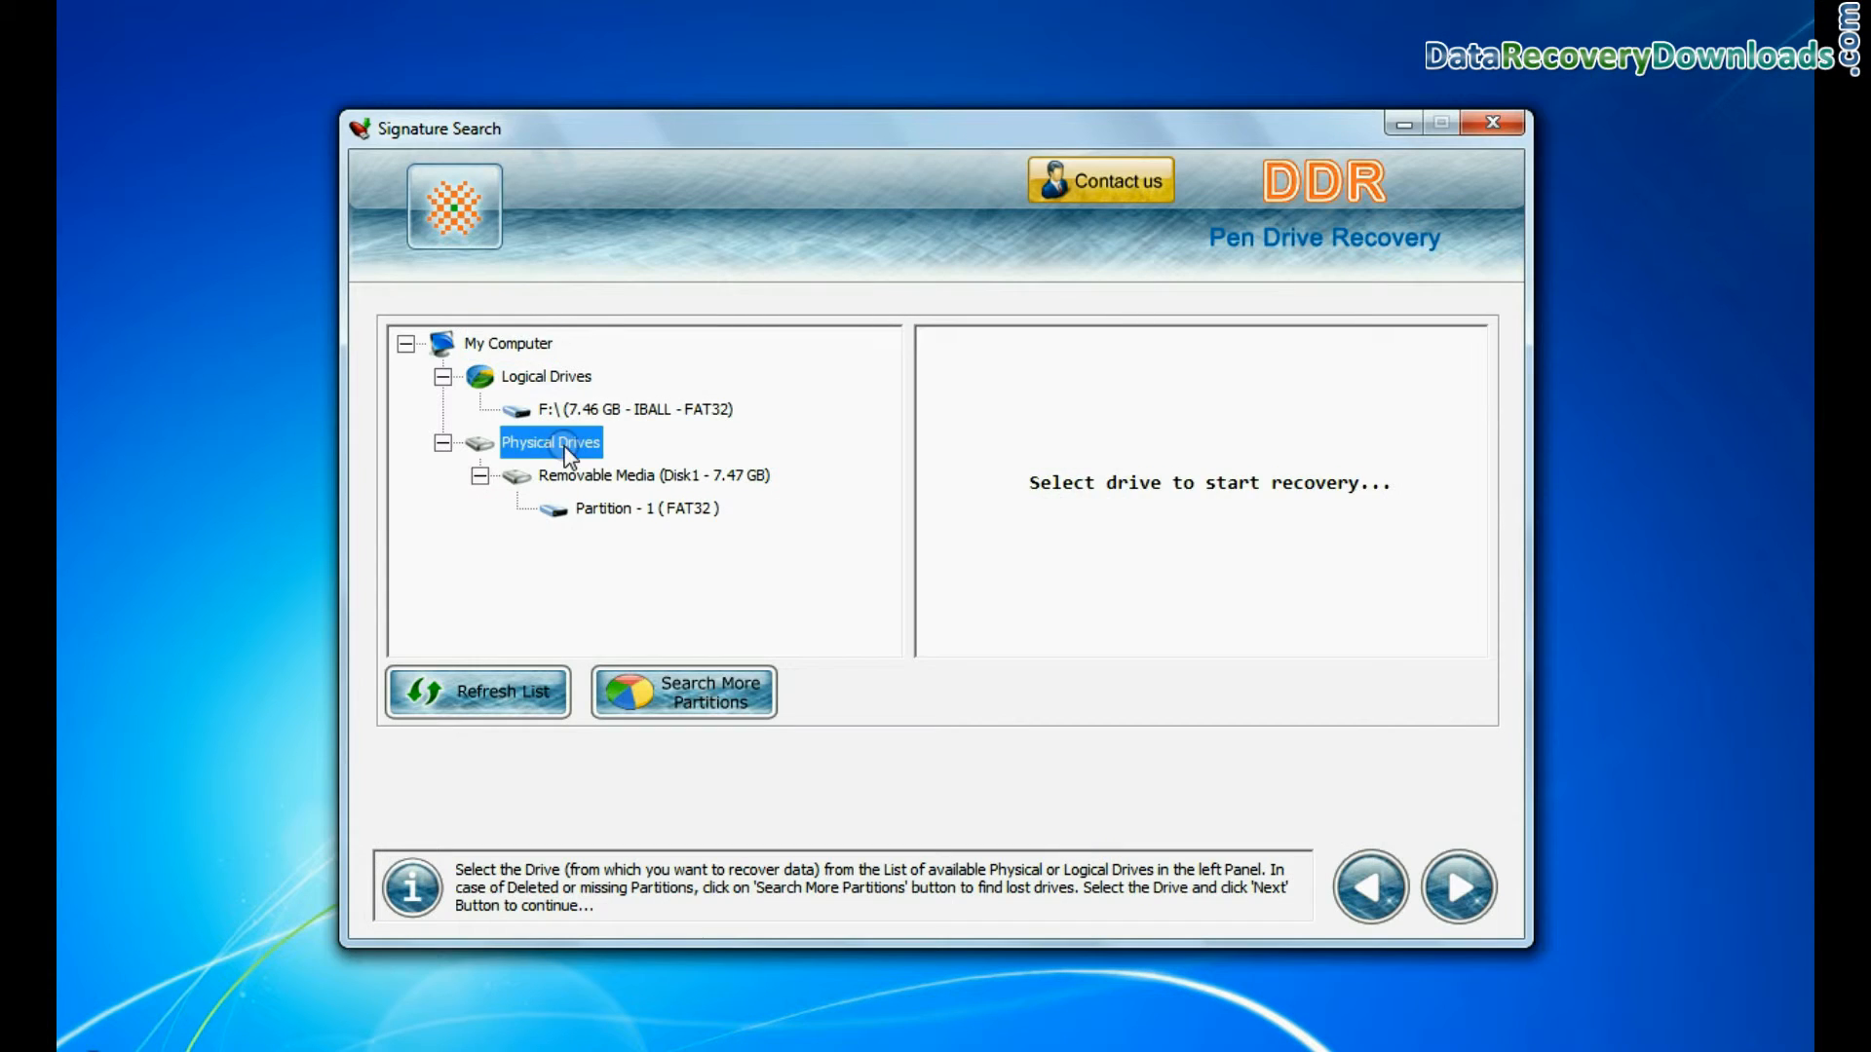
# Step: Run a Signature Search on Partition 1 for DOCX, JPG and XLSX into D:\Recovered Data
pyautogui.click(647, 508)
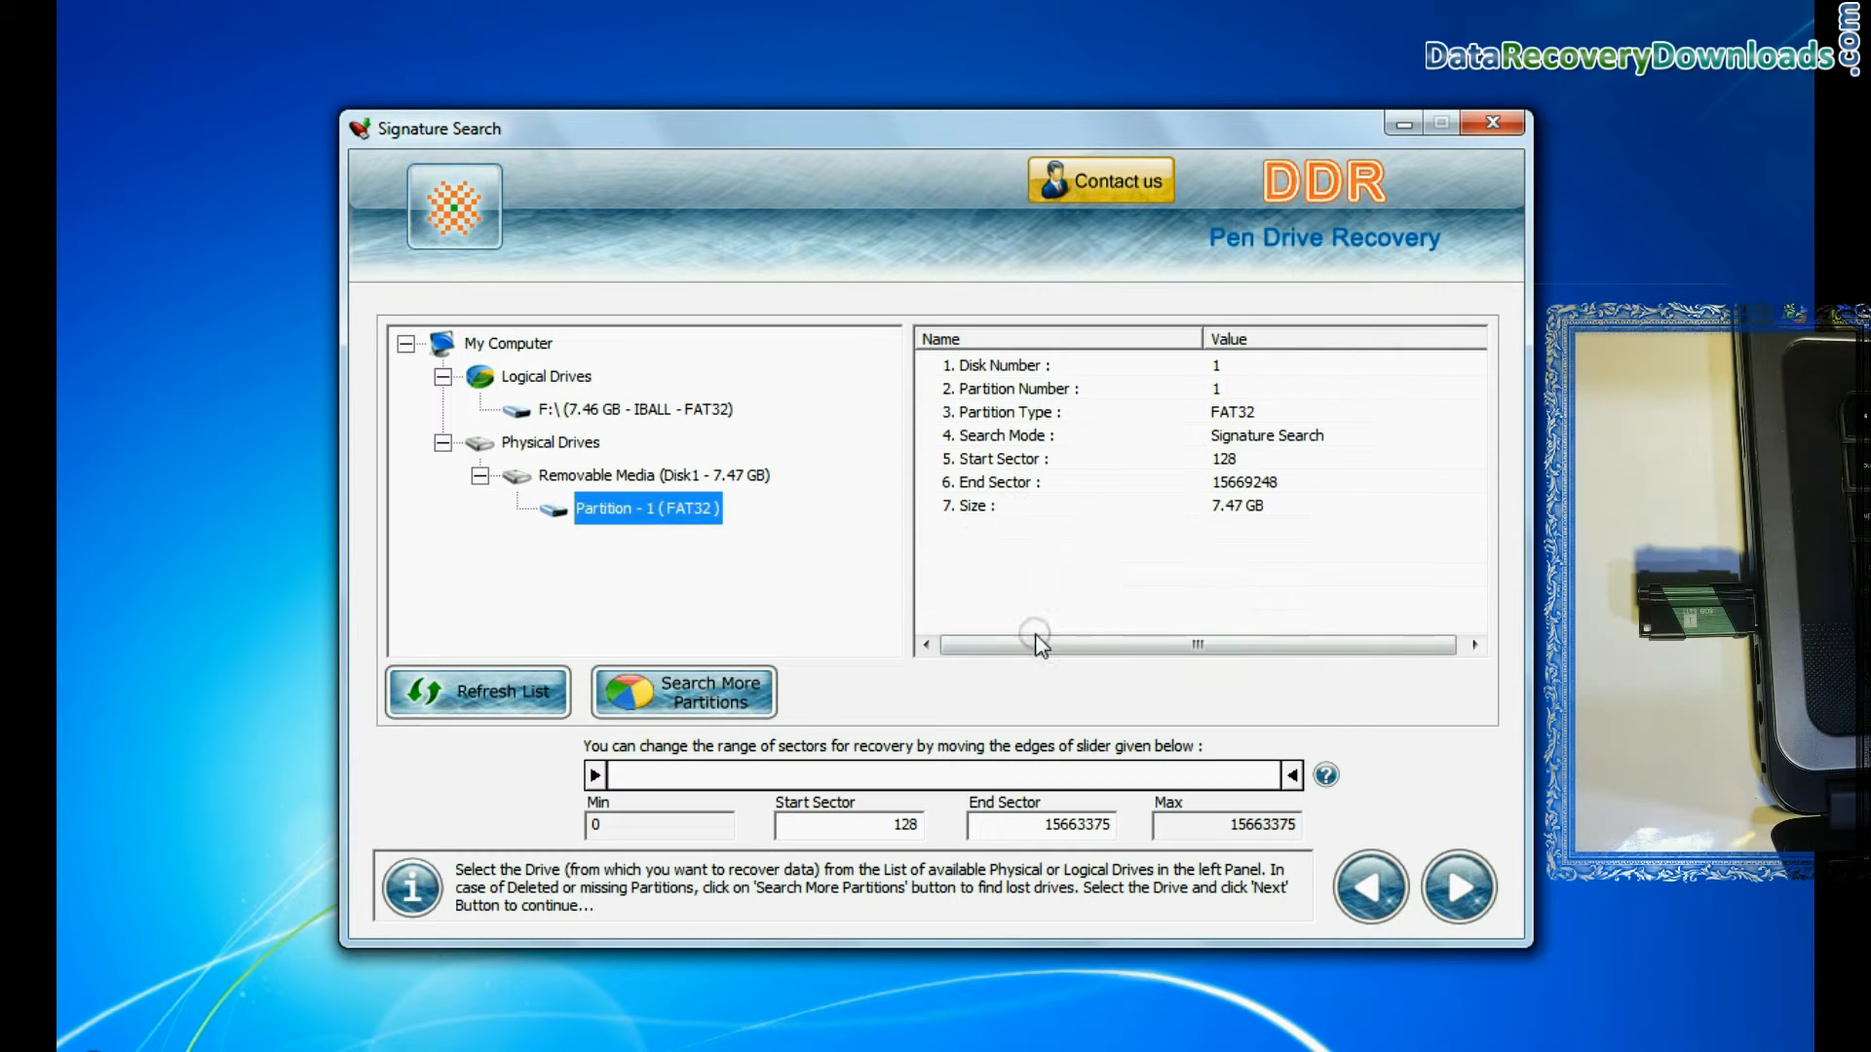
pyautogui.click(1458, 886)
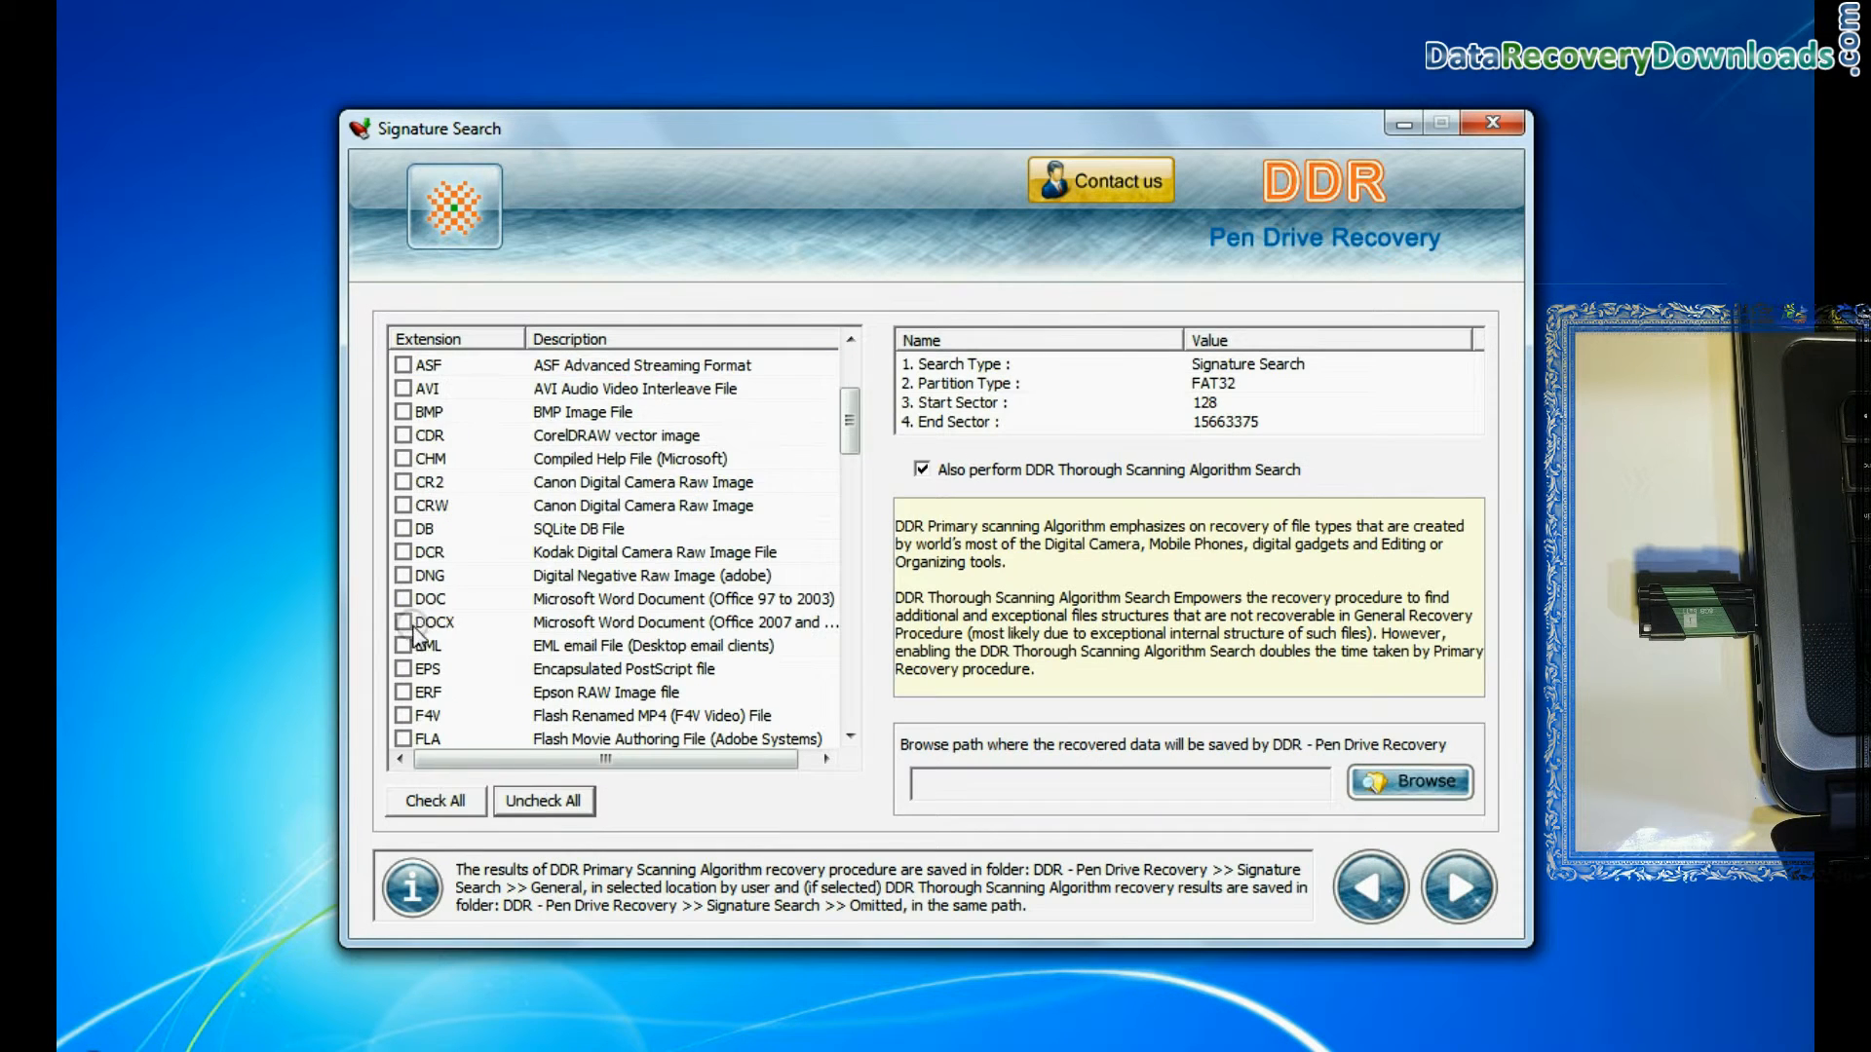
pyautogui.scroll(-3)
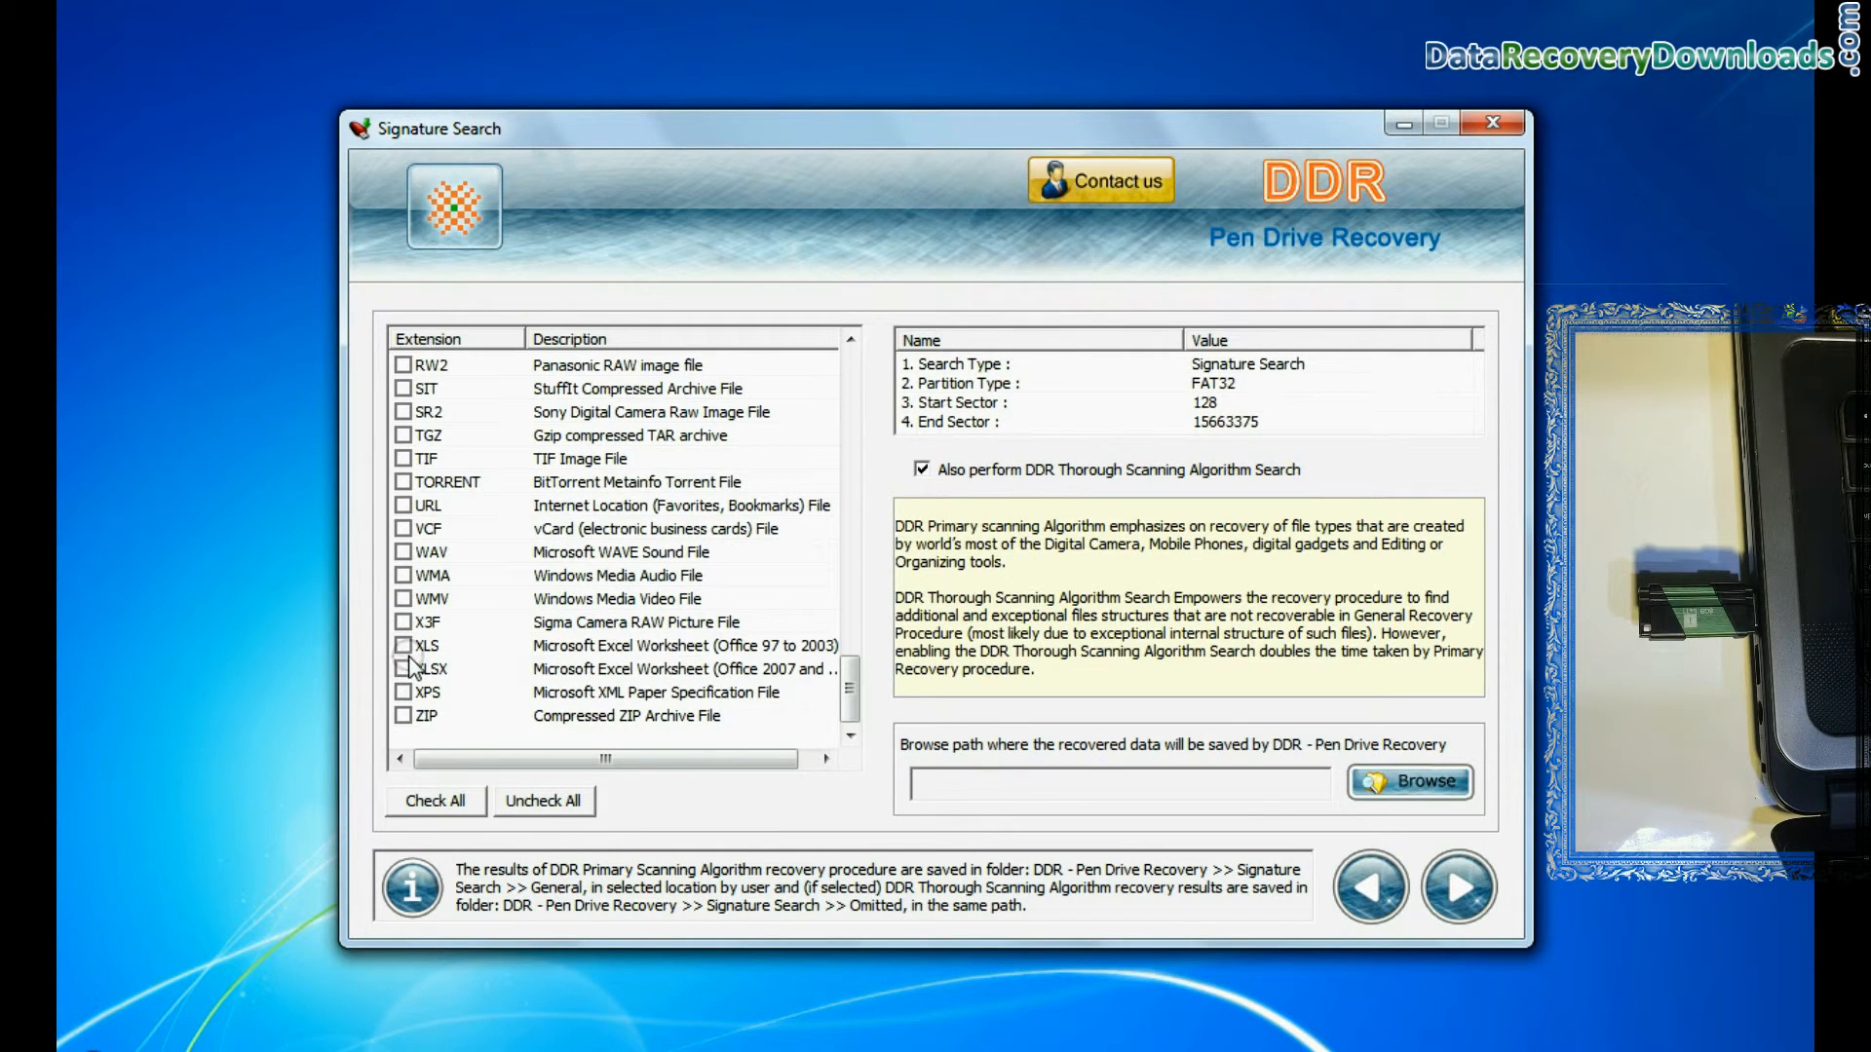
pyautogui.click(1409, 782)
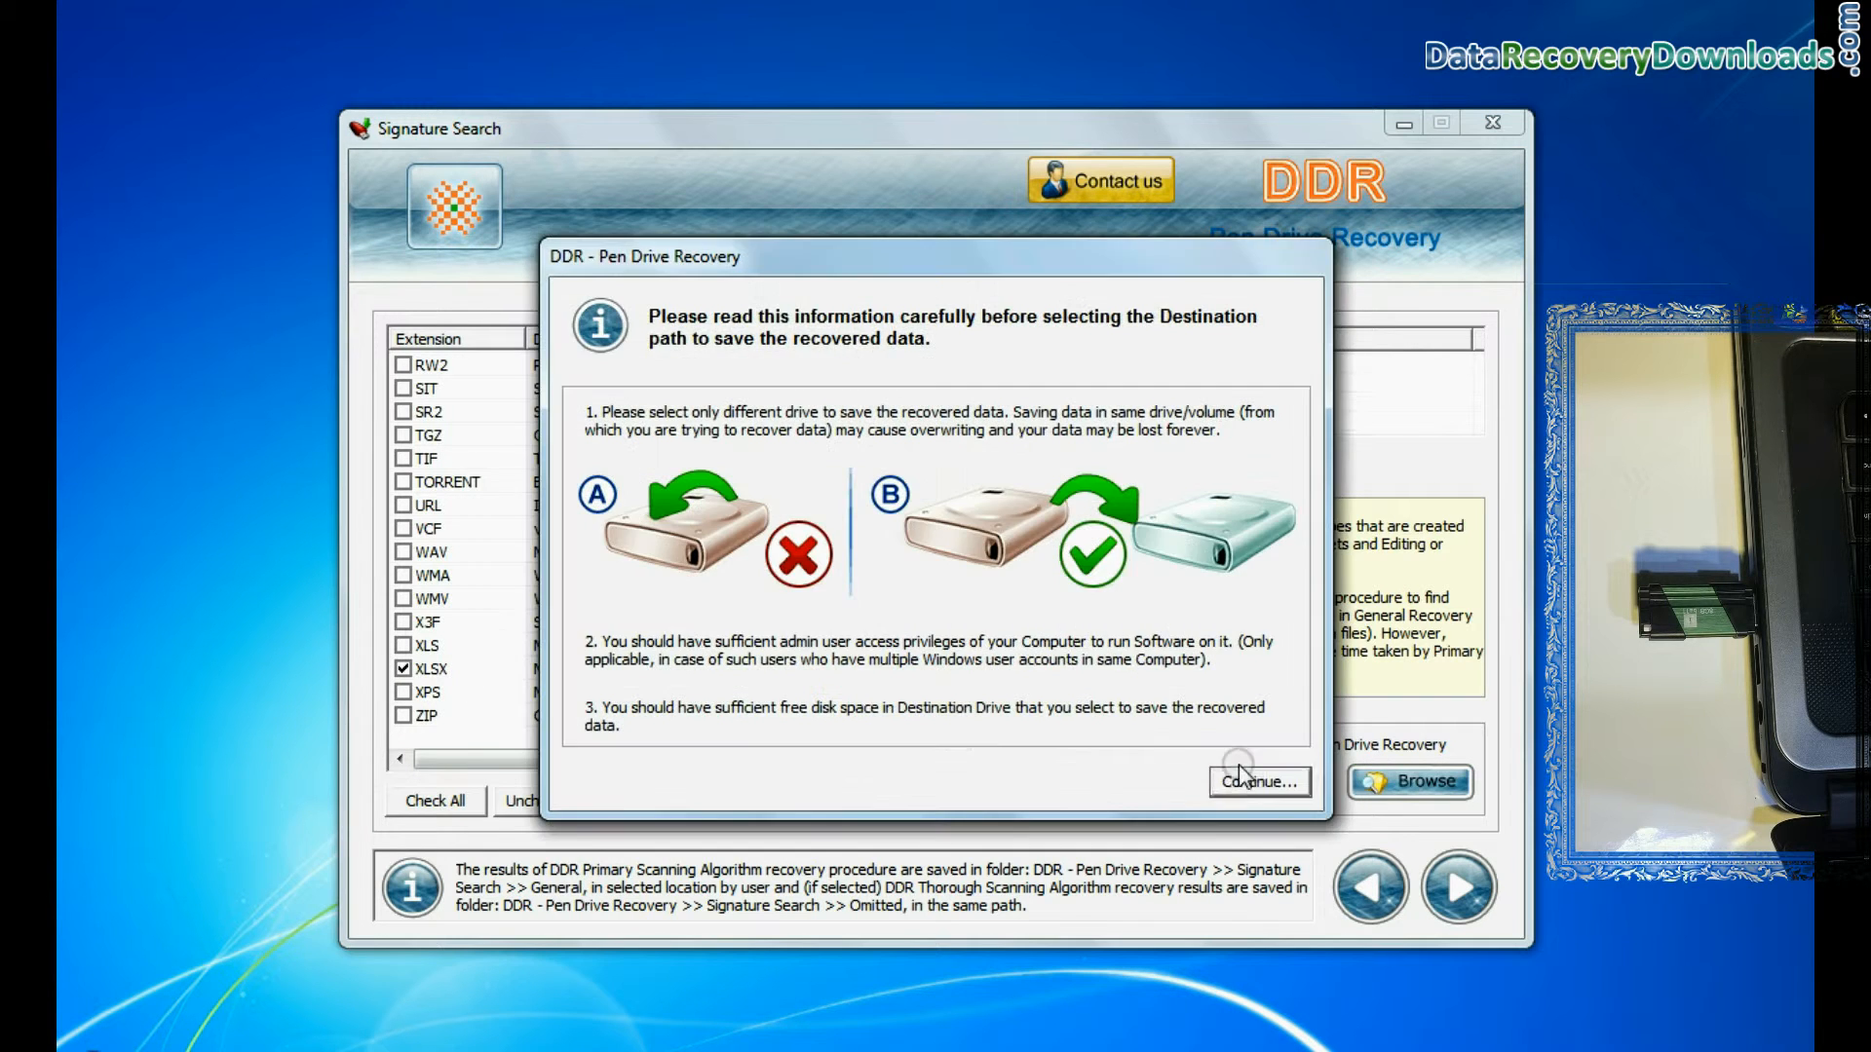
pyautogui.click(1255, 781)
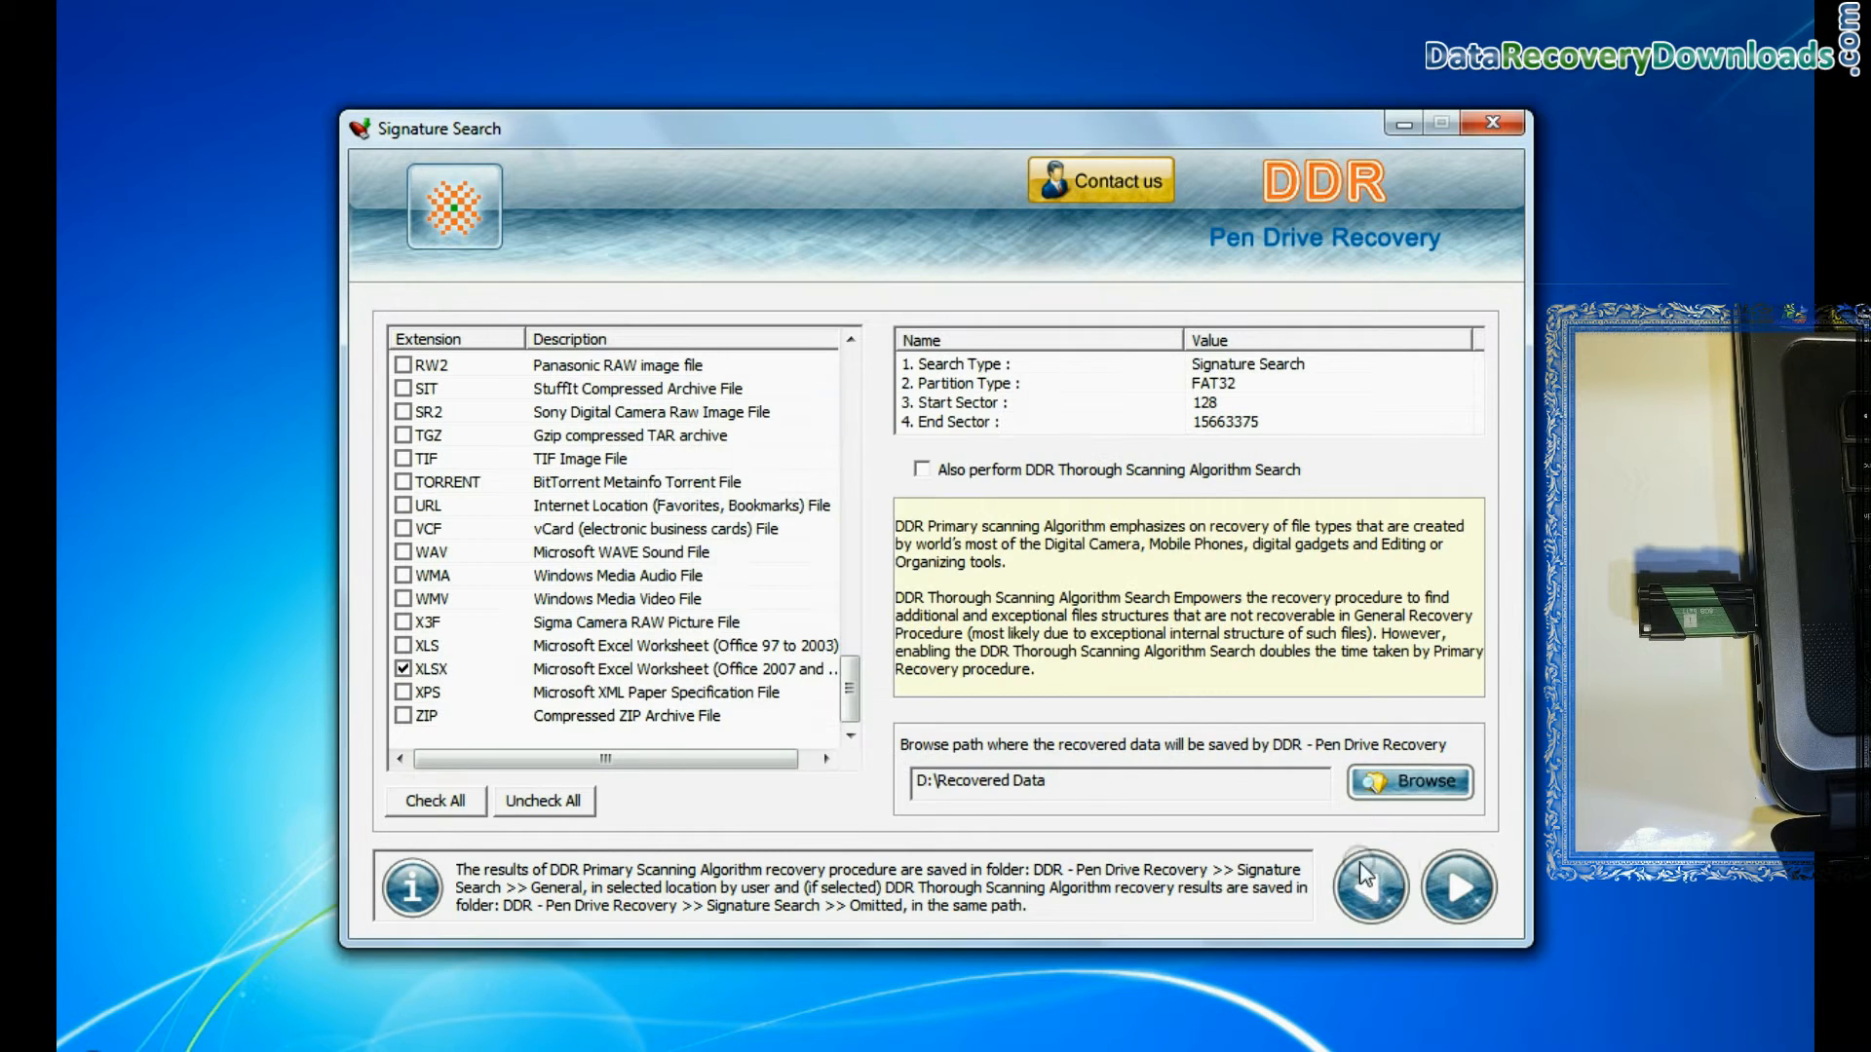
pyautogui.click(1458, 885)
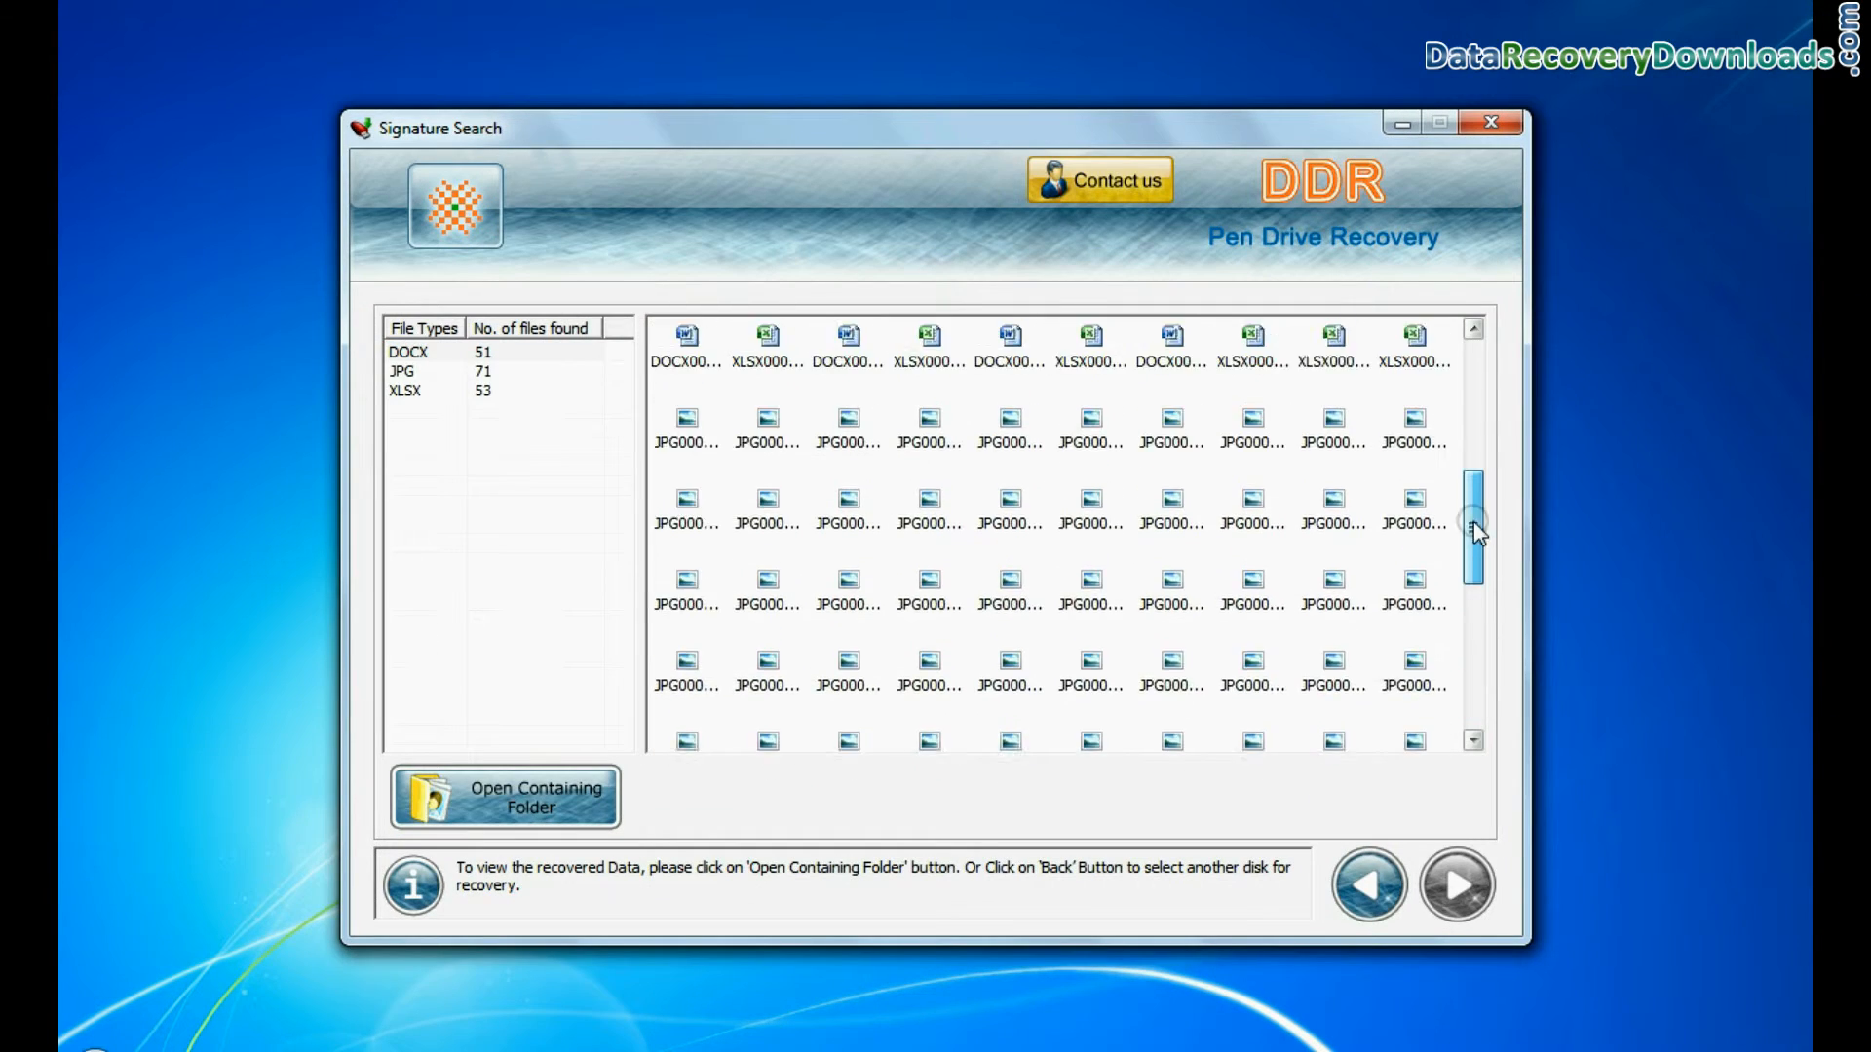
# Step: Open the D:\Recovered Data folder holding the 51 DOCX, 71 JPG and 53 XLSX files
pyautogui.scroll(-3)
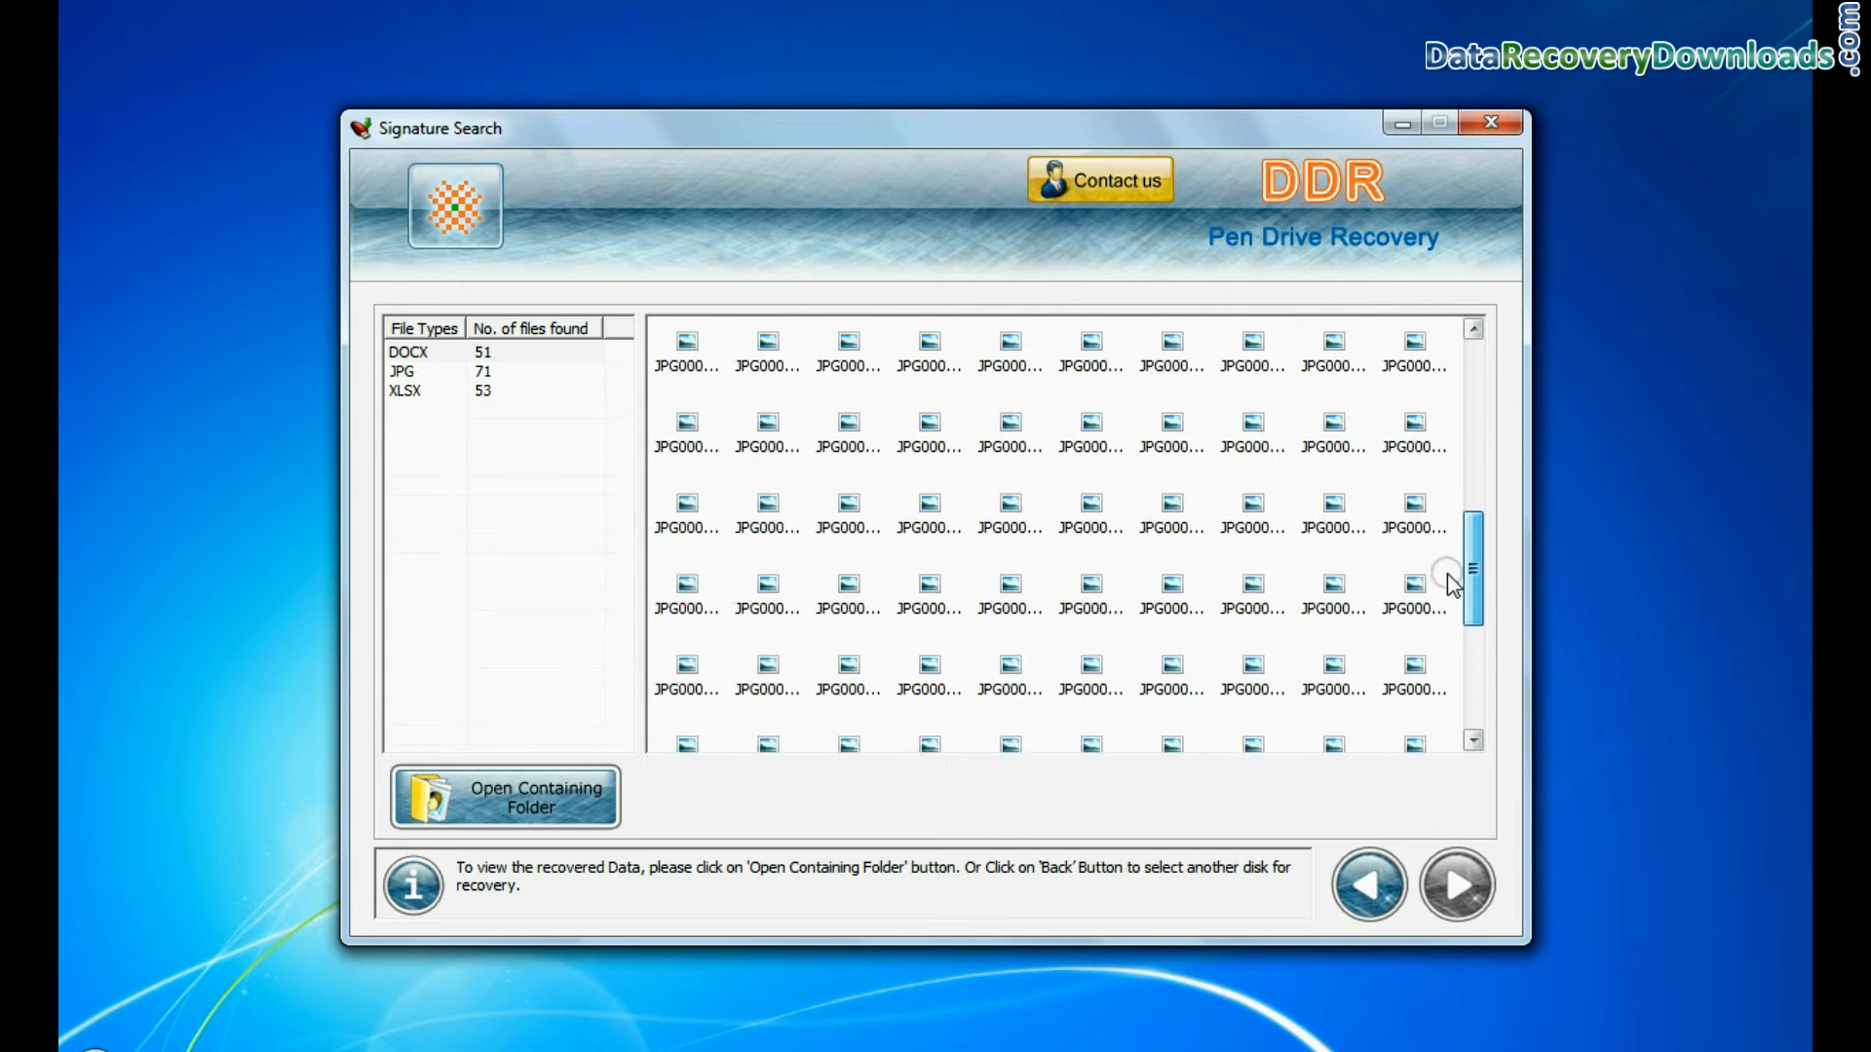
pyautogui.click(503, 795)
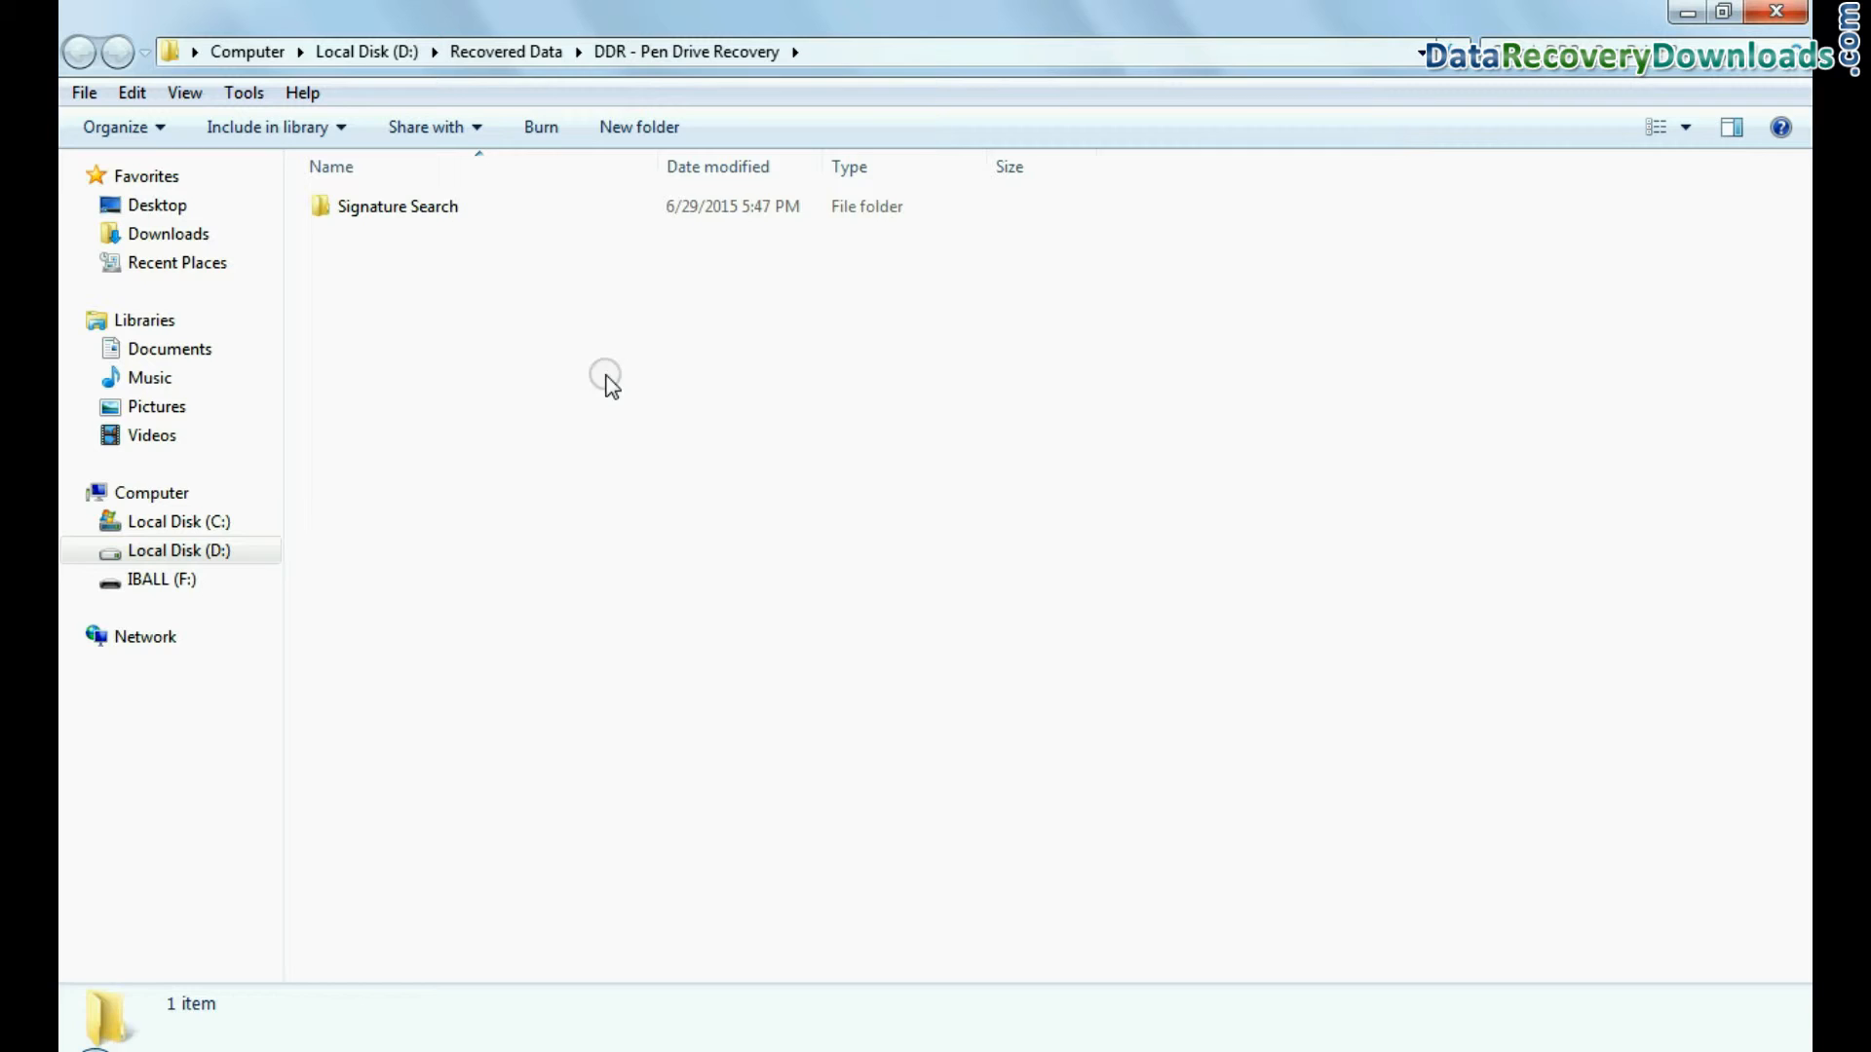
# Step: Browse the recovered DOCX folder, then the JPG folder with its 71 photos
pyautogui.doubleClick(397, 205)
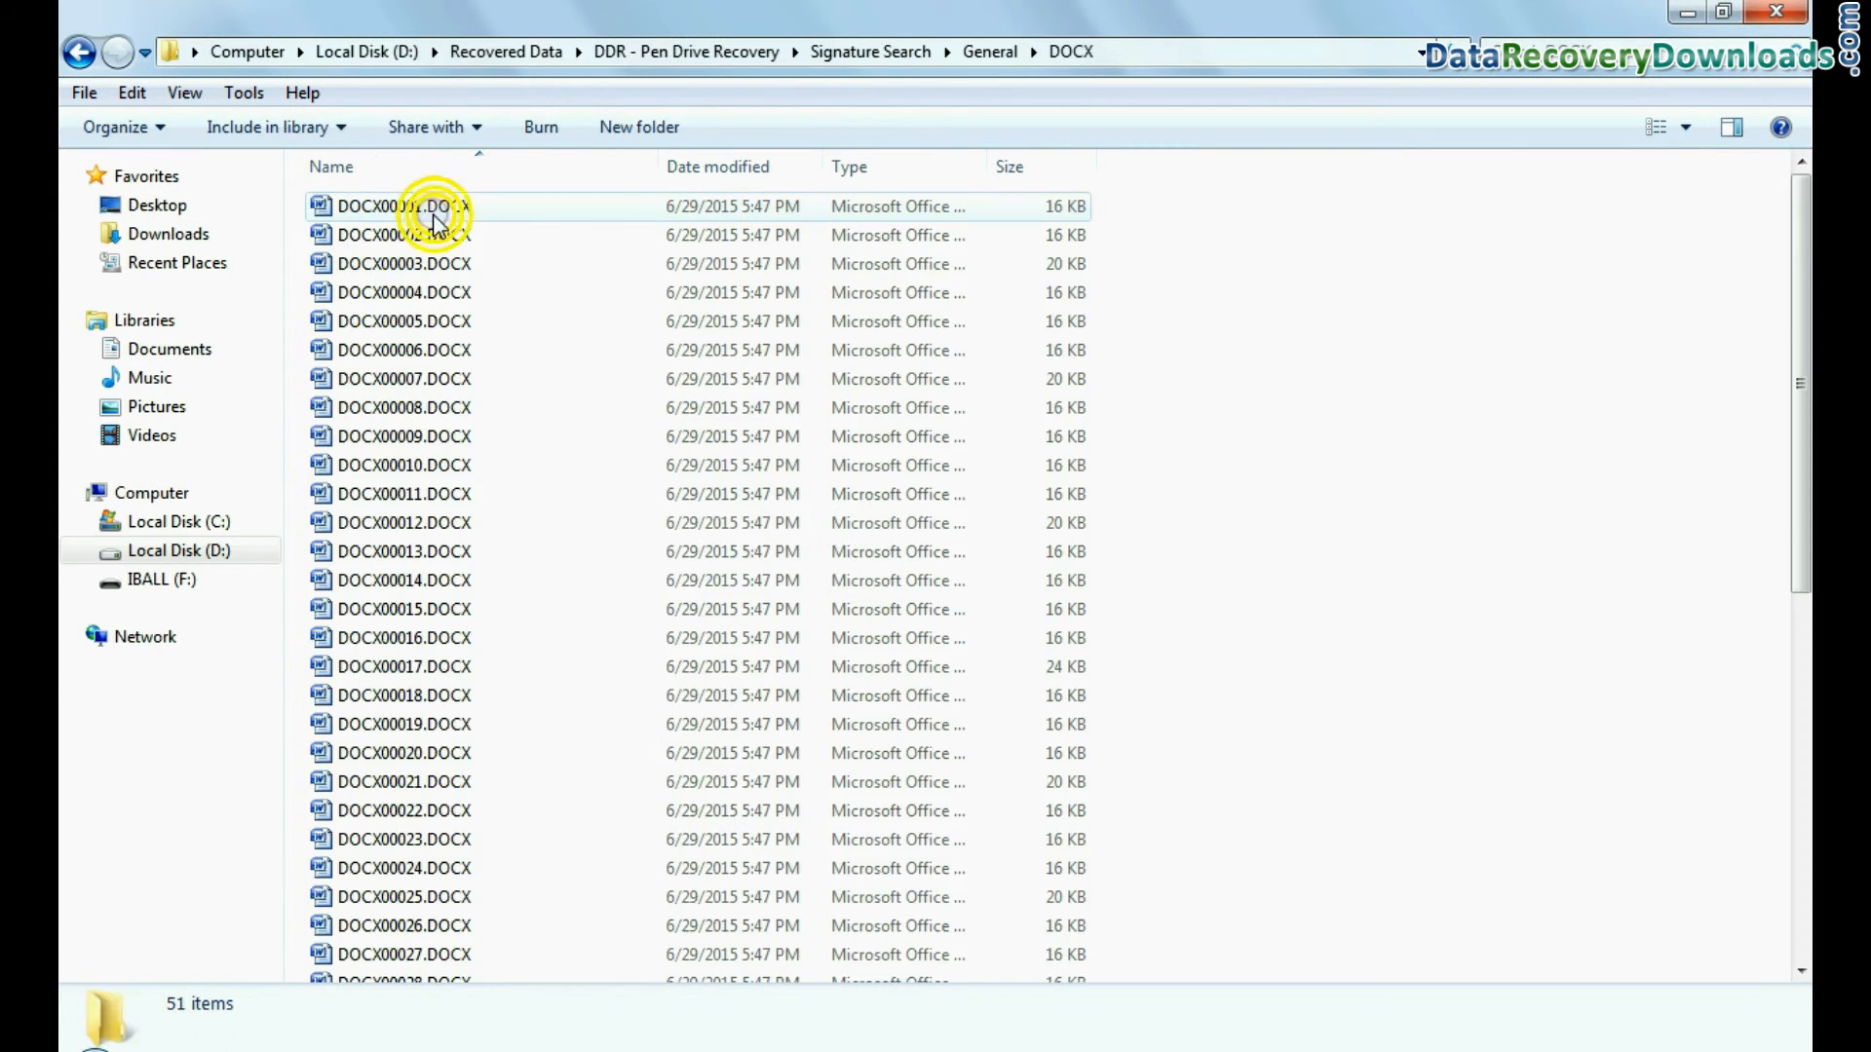
pyautogui.click(78, 51)
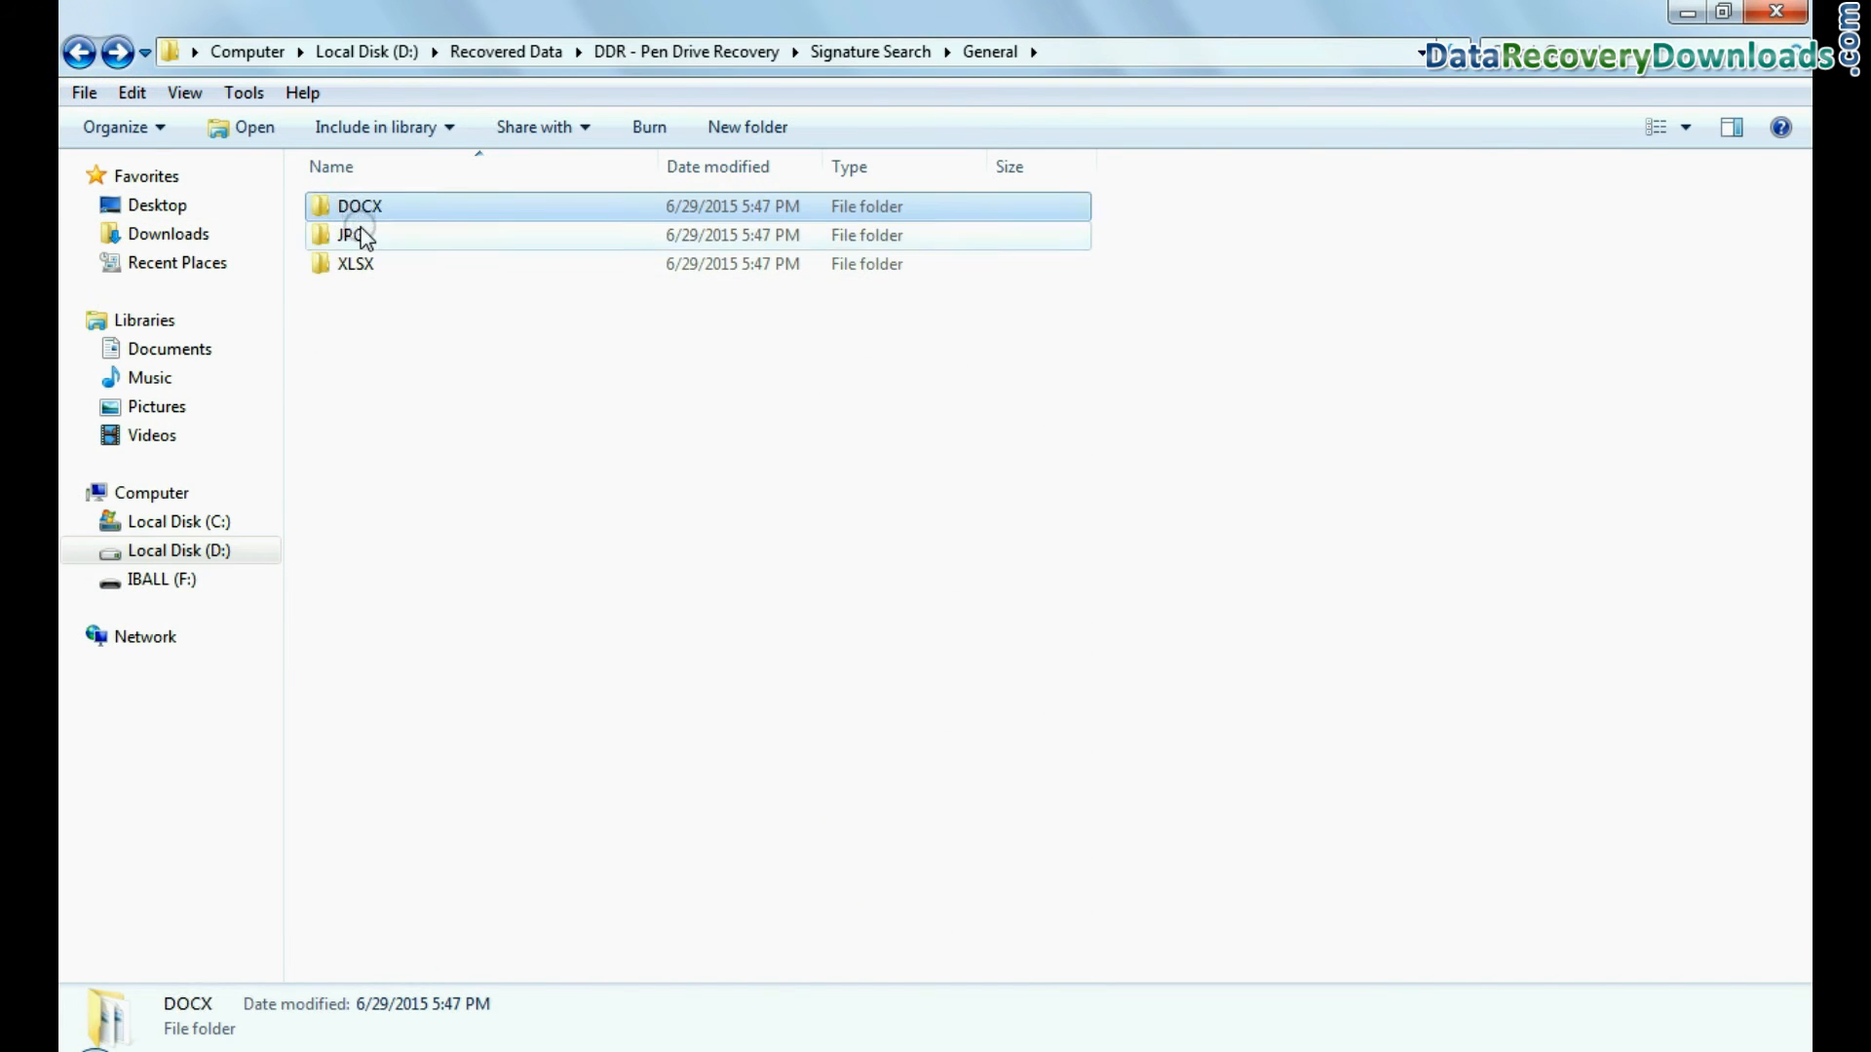
pyautogui.doubleClick(349, 236)
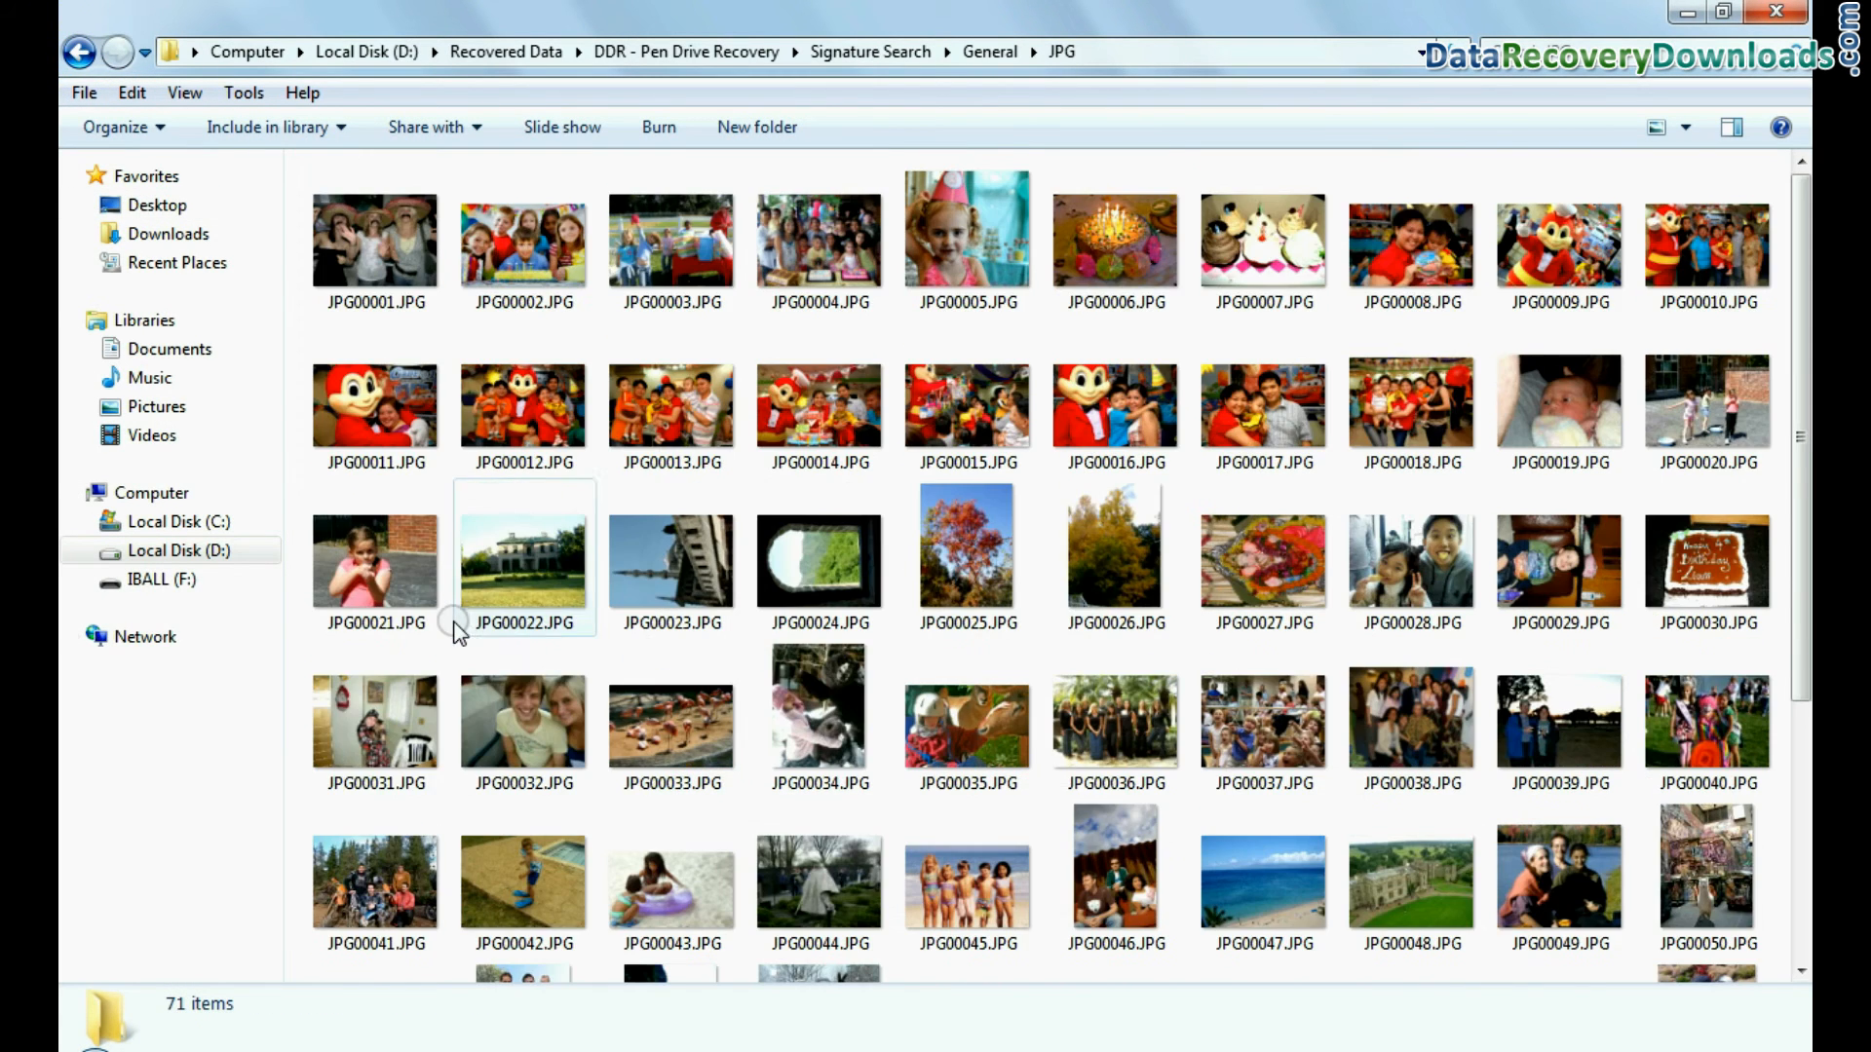